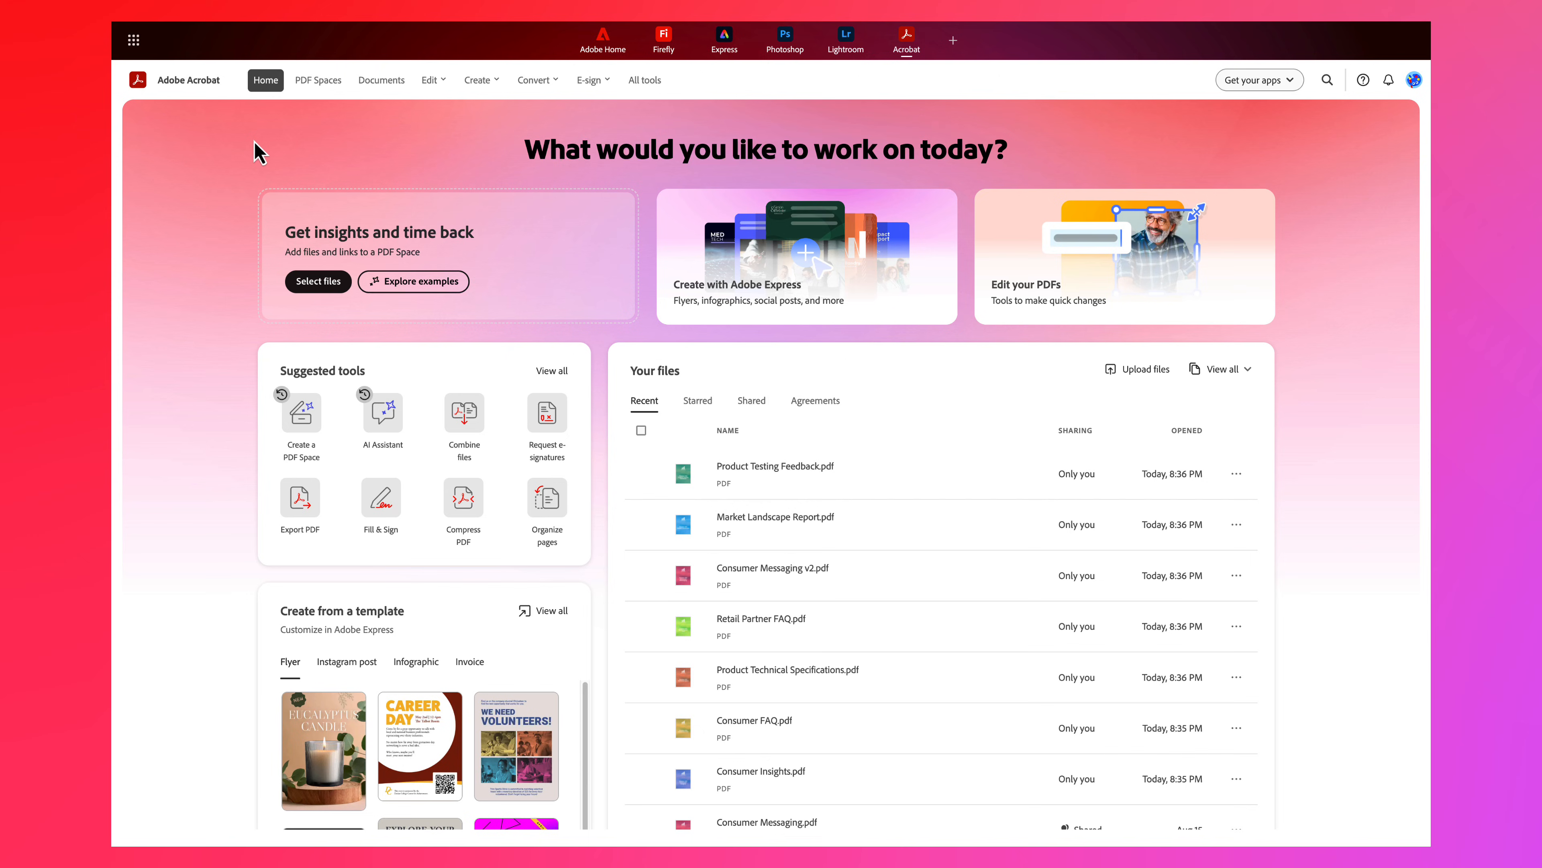
{"action": "mouse_move", "coordinate": [337, 93]}
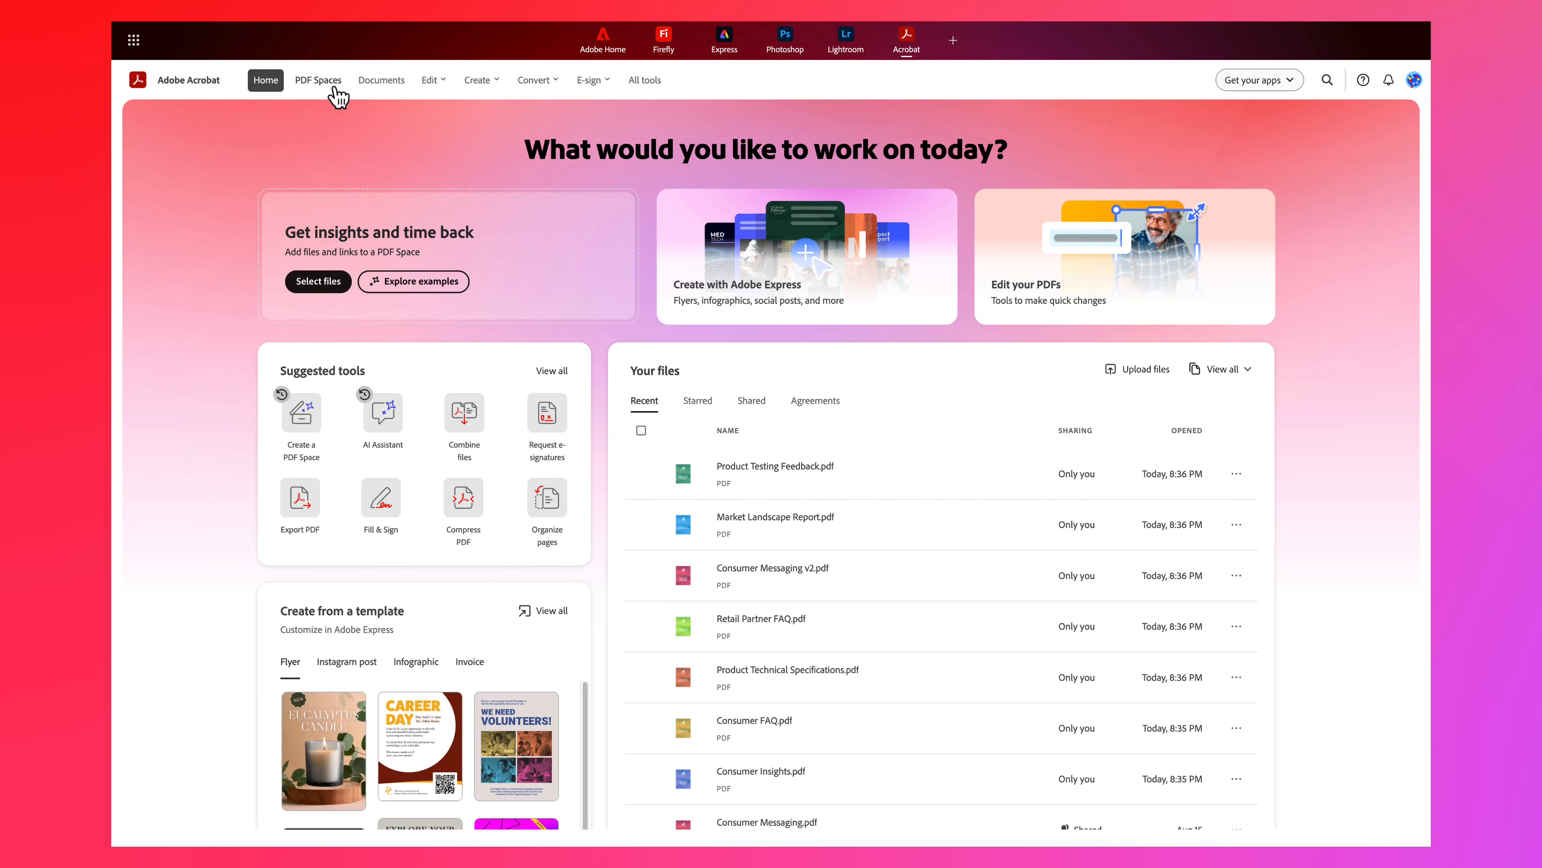
Step: Start a new PDF Space from the seven Bodea Straxior 550 Driver documents
{"action": "left_click", "coordinate": [318, 80]}
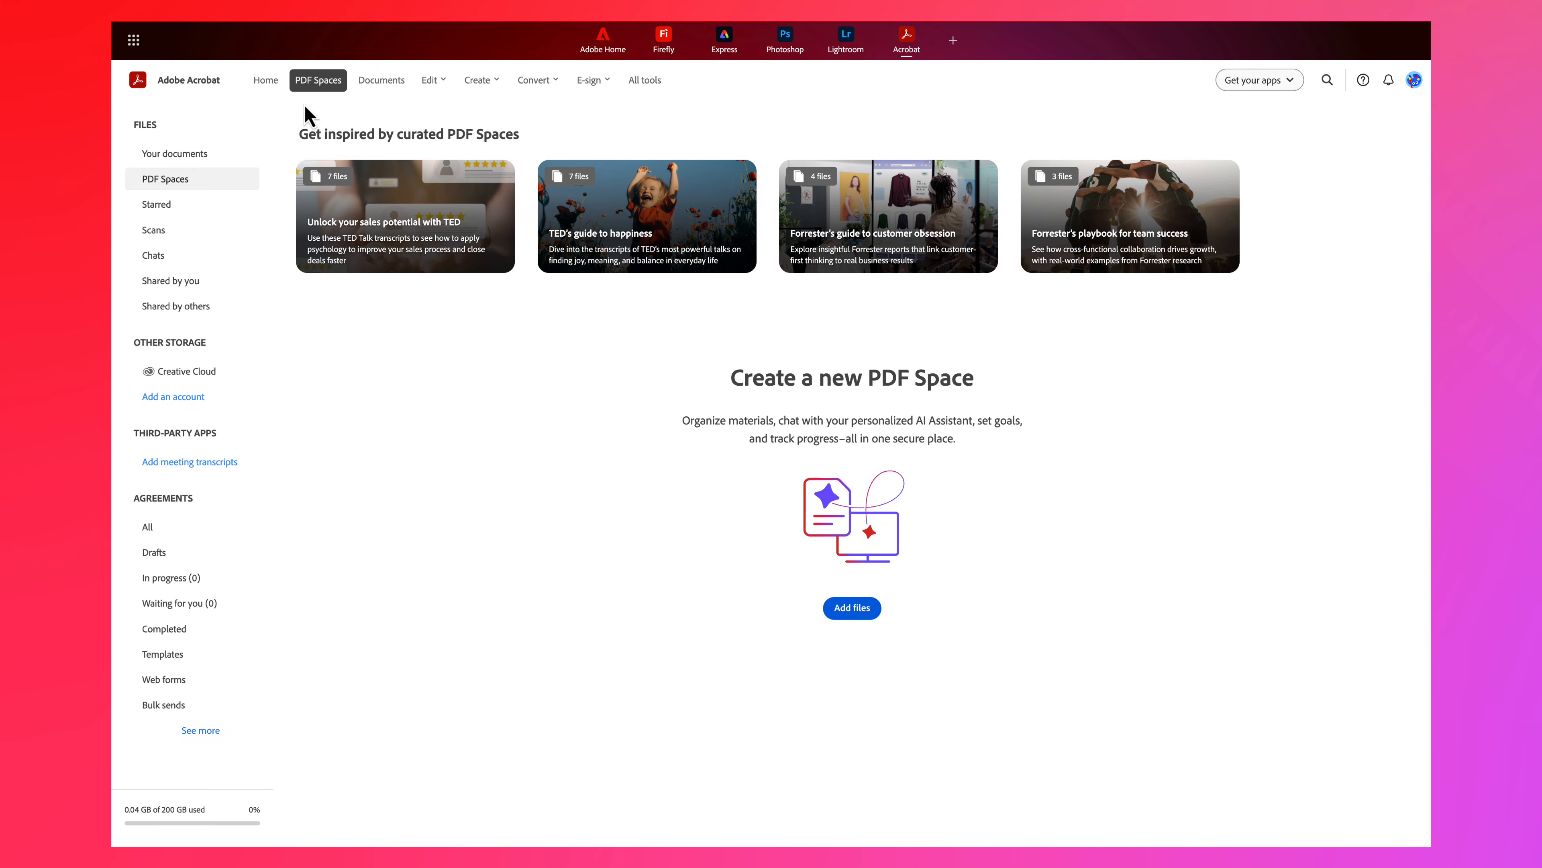
{"action": "mouse_move", "coordinate": [849, 619]}
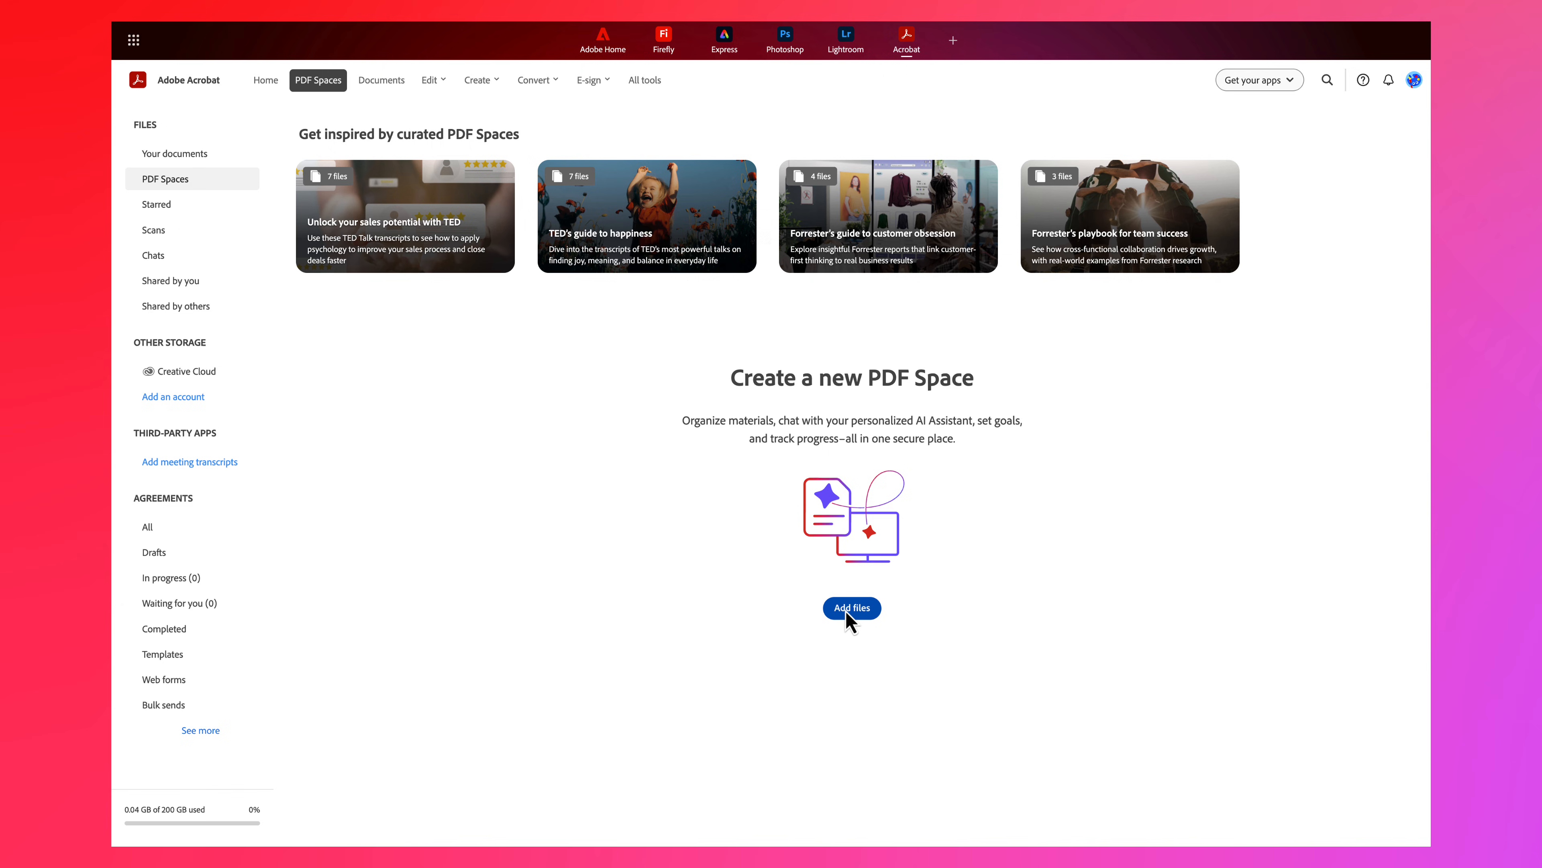
{"action": "left_click", "coordinate": [851, 607]}
{"action": "type", "text": "W"}
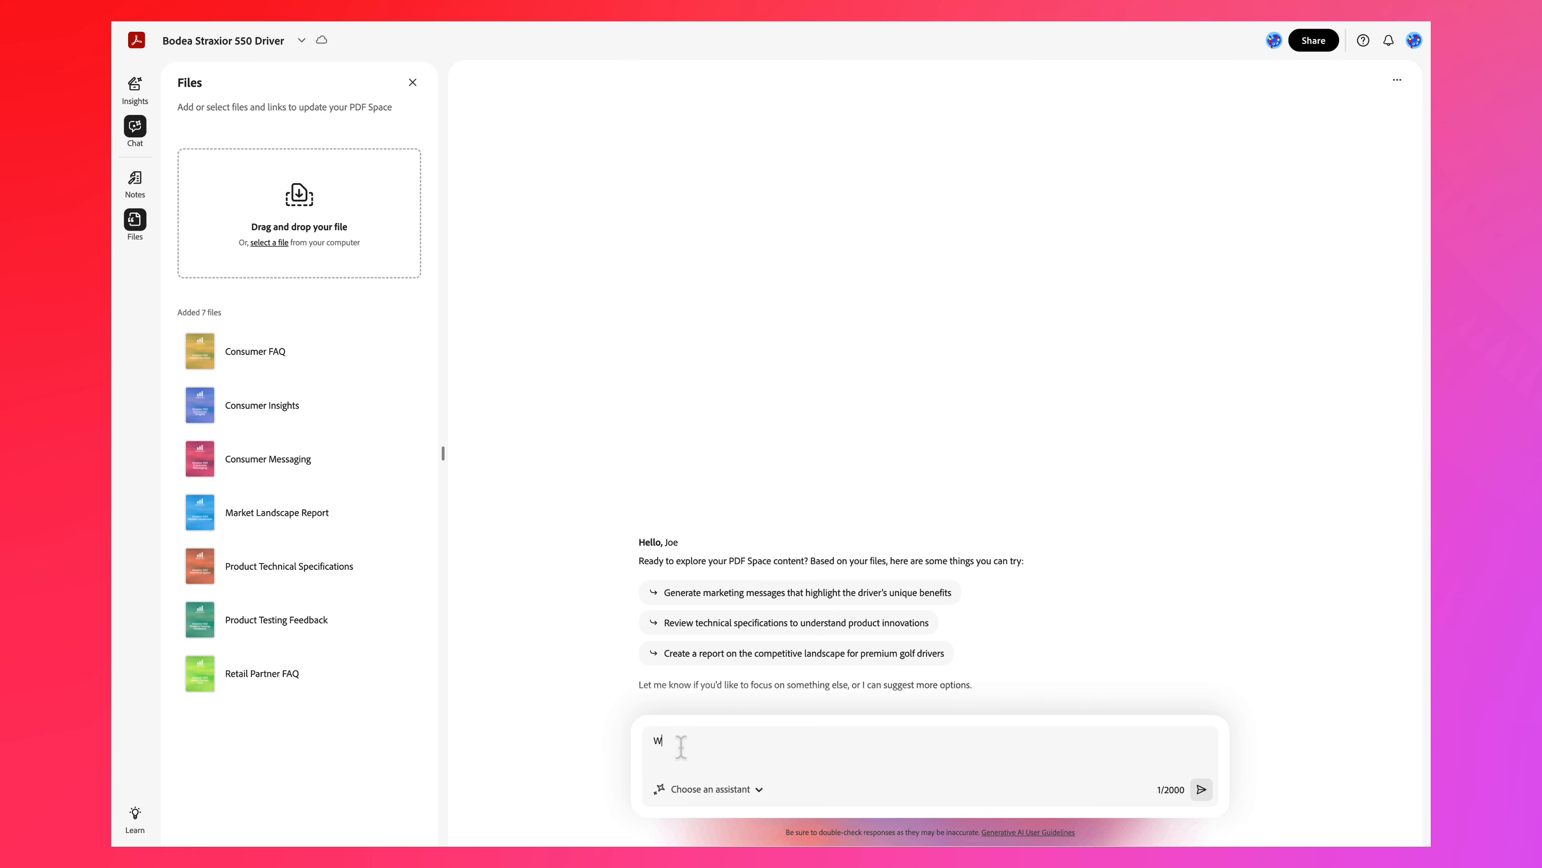
Step: Verify a consumer insight's citation in Market Landscape Report.pdf and return to the insight cards
{"action": "left_click", "coordinate": [1201, 789]}
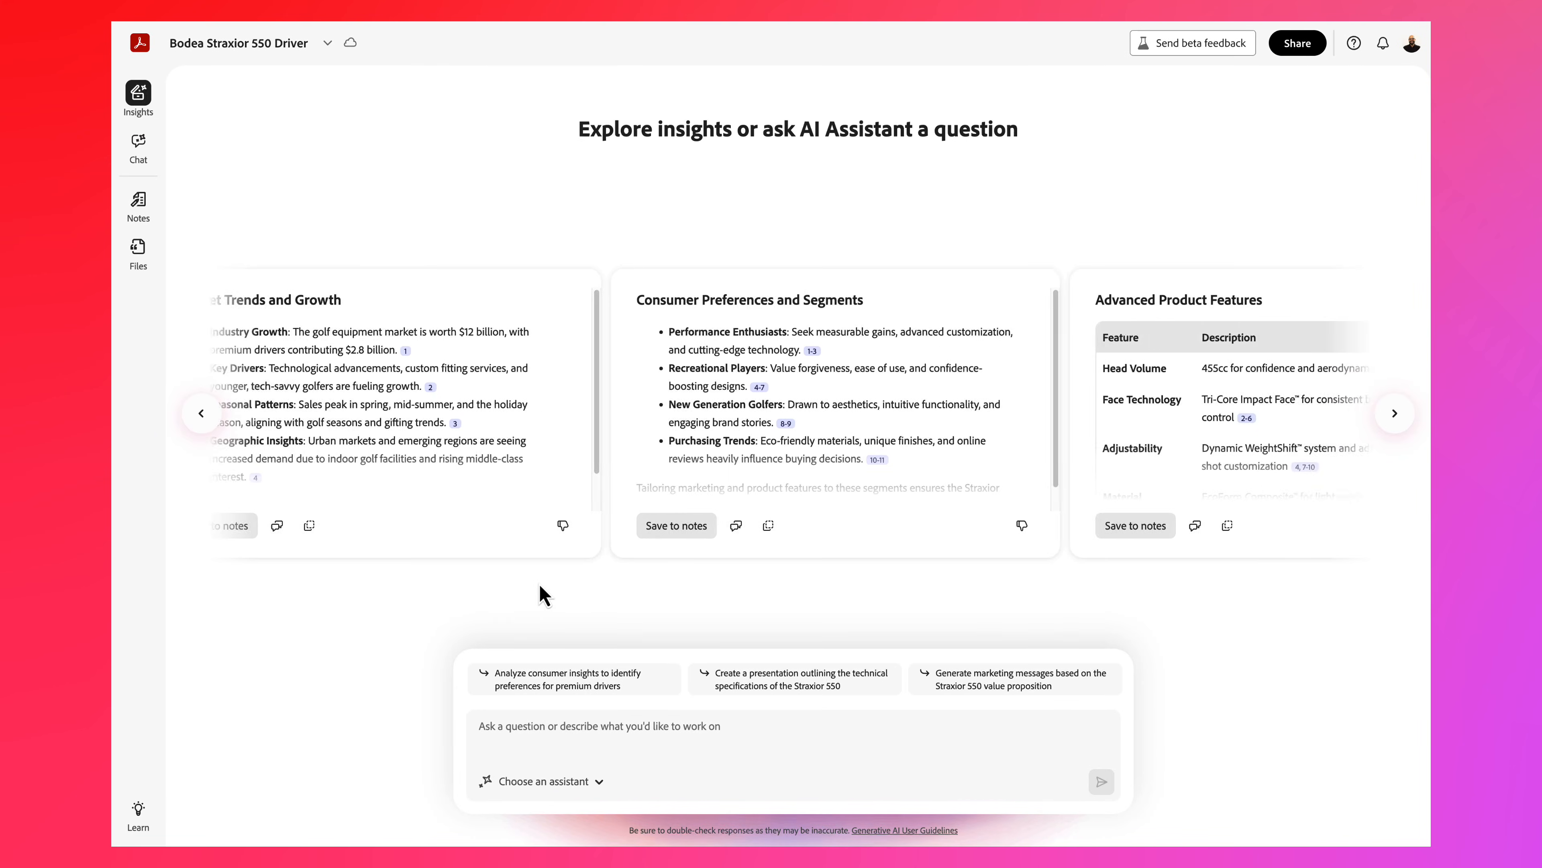
{"action": "left_click", "coordinate": [758, 386]}
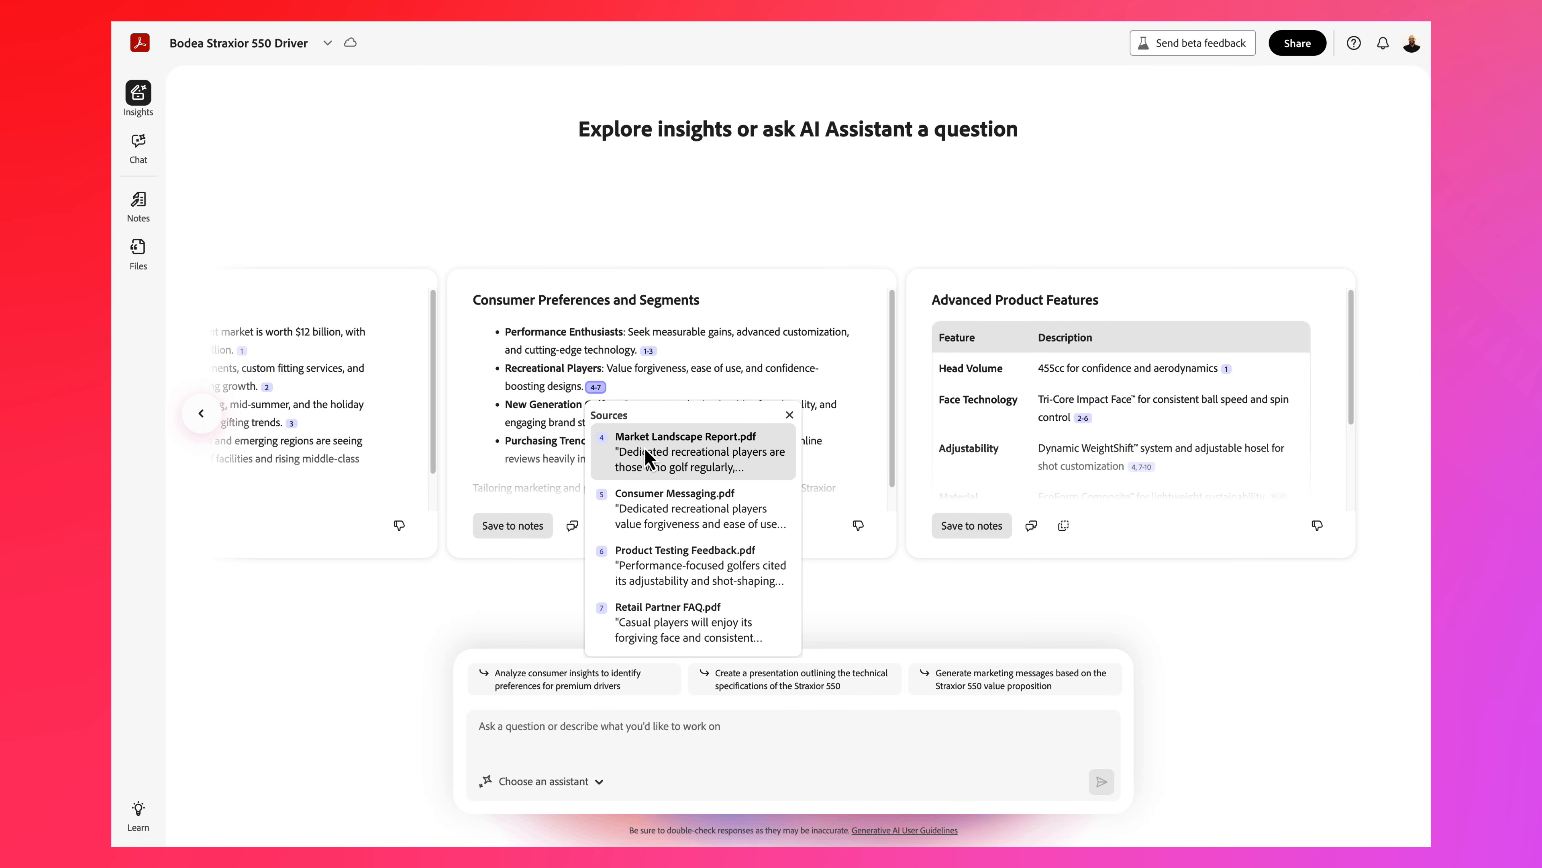
{"action": "left_click", "coordinate": [685, 435]}
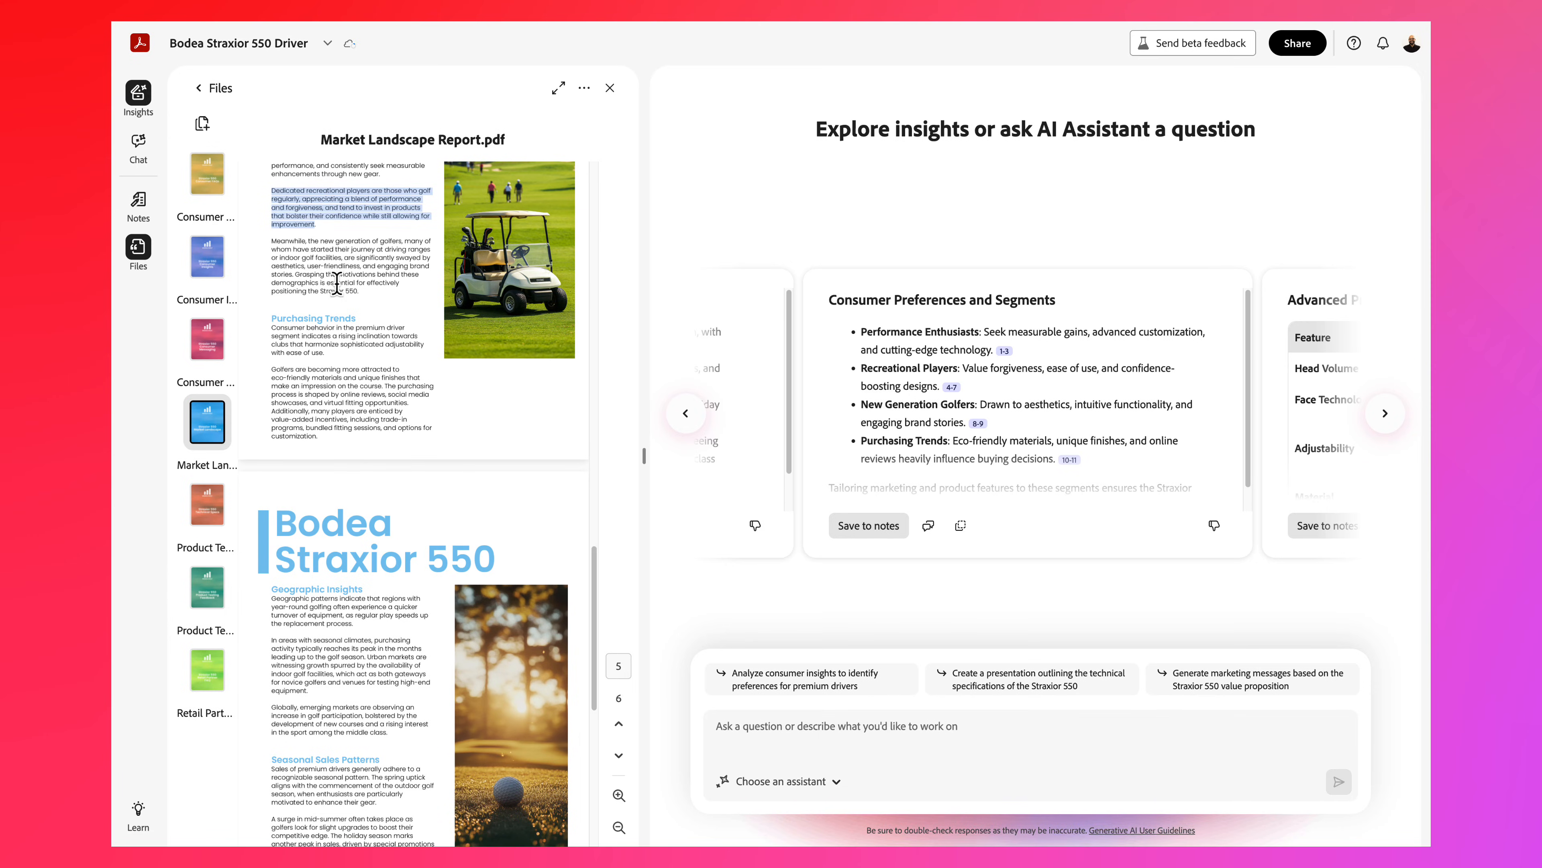
{"action": "left_click", "coordinate": [782, 781]}
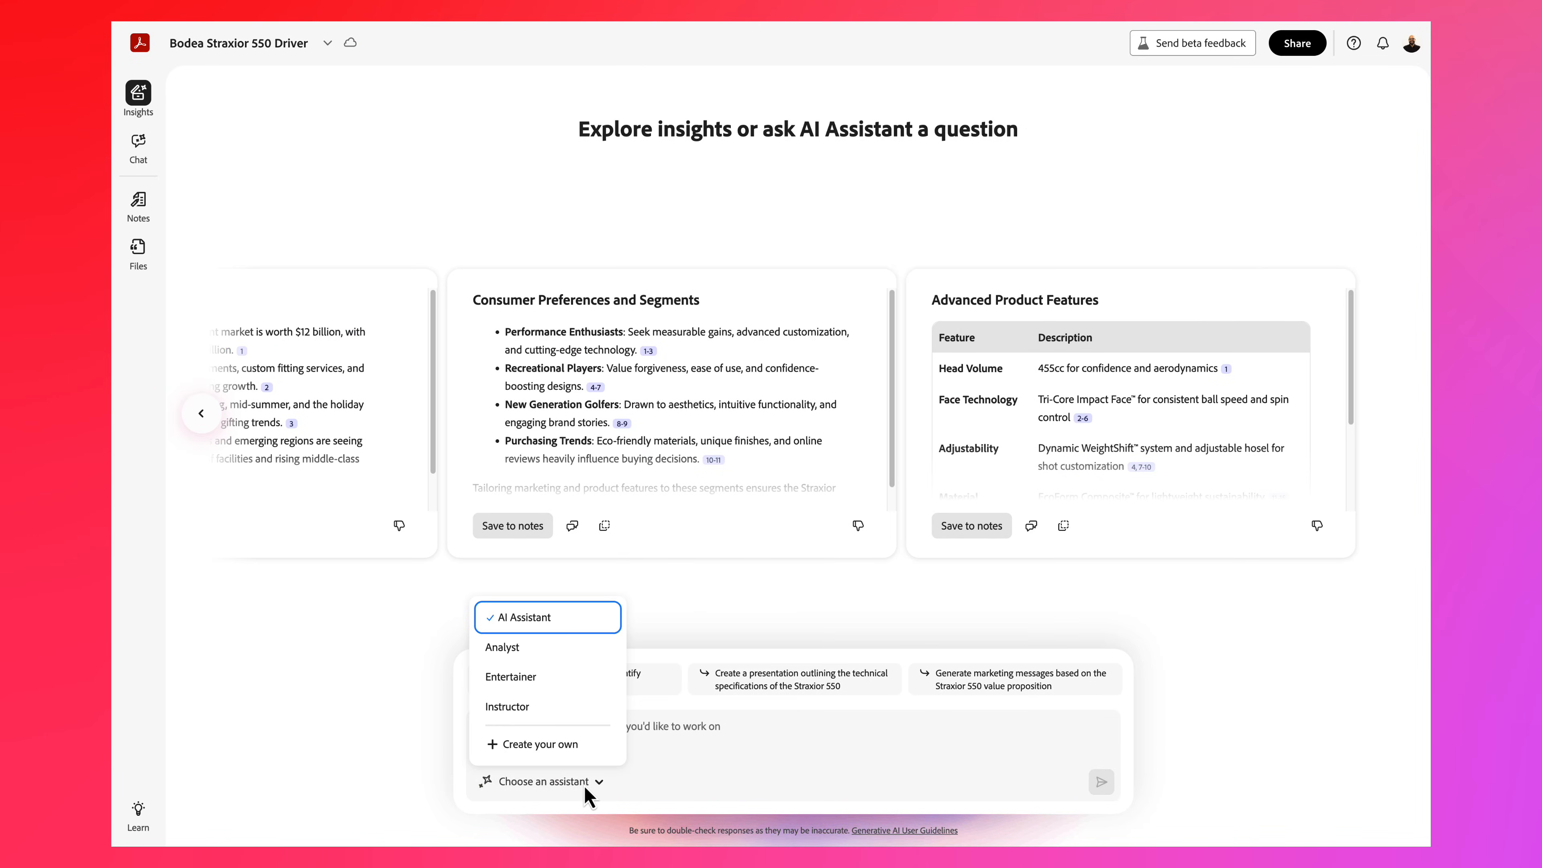
{"action": "mouse_move", "coordinate": [613, 637]}
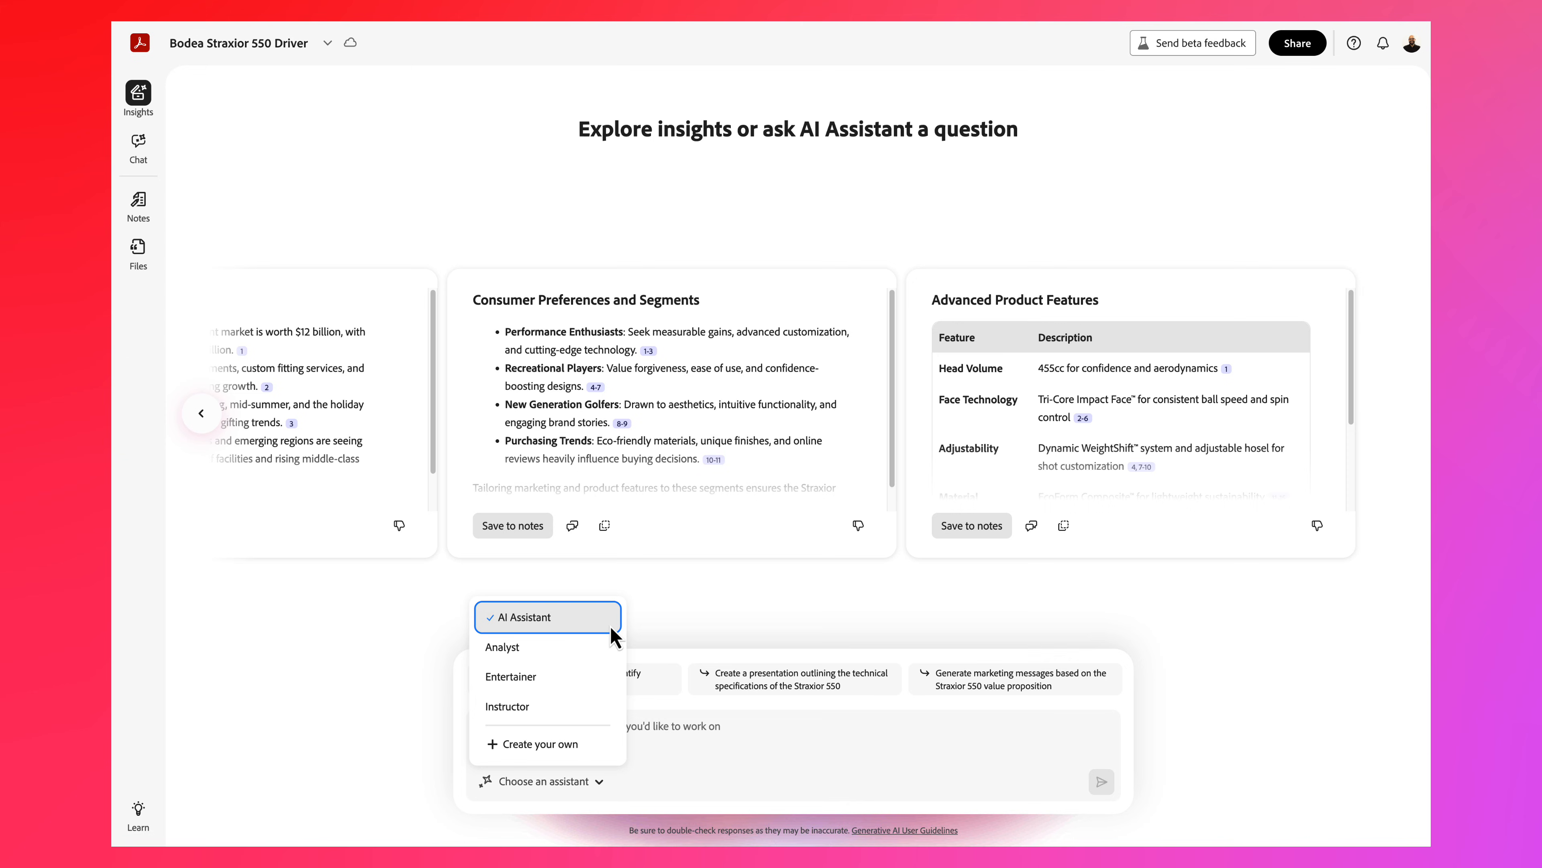
{"action": "mouse_move", "coordinate": [536, 647]}
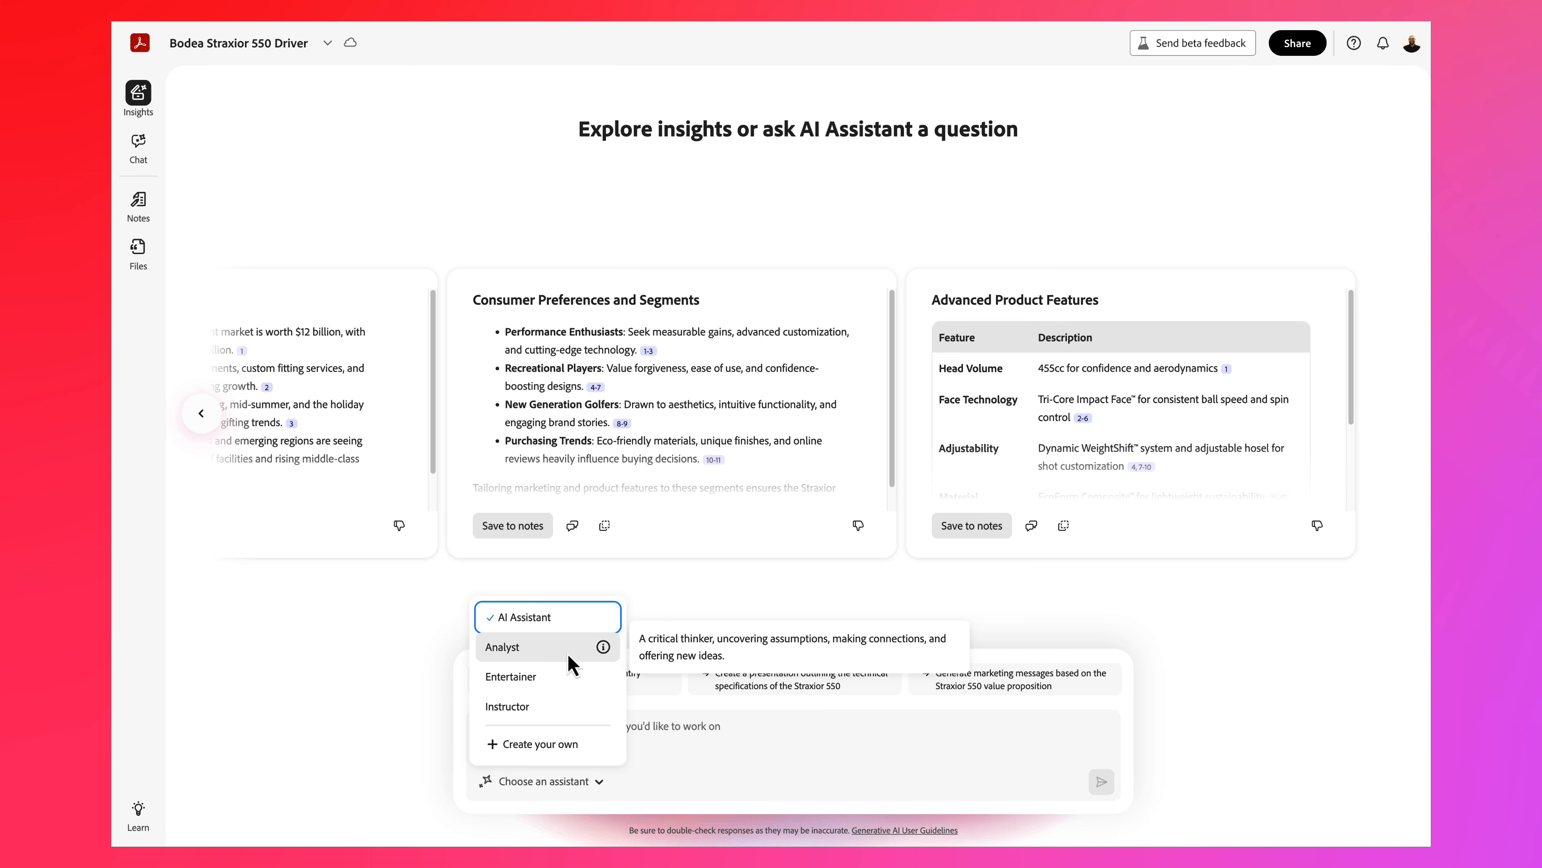
{"action": "mouse_move", "coordinate": [510, 676]}
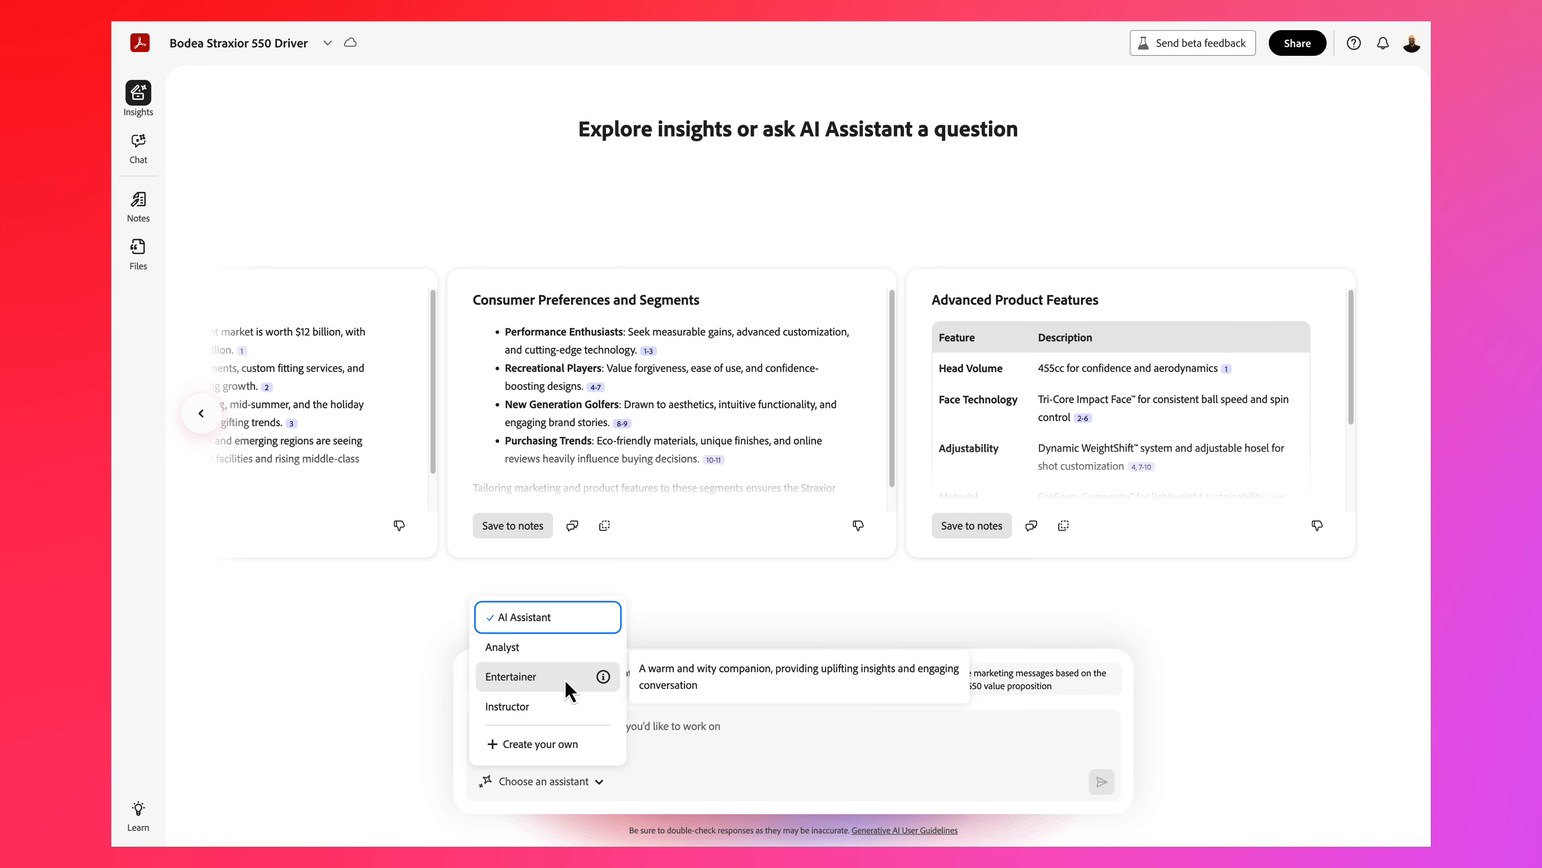
{"action": "mouse_move", "coordinate": [507, 706]}
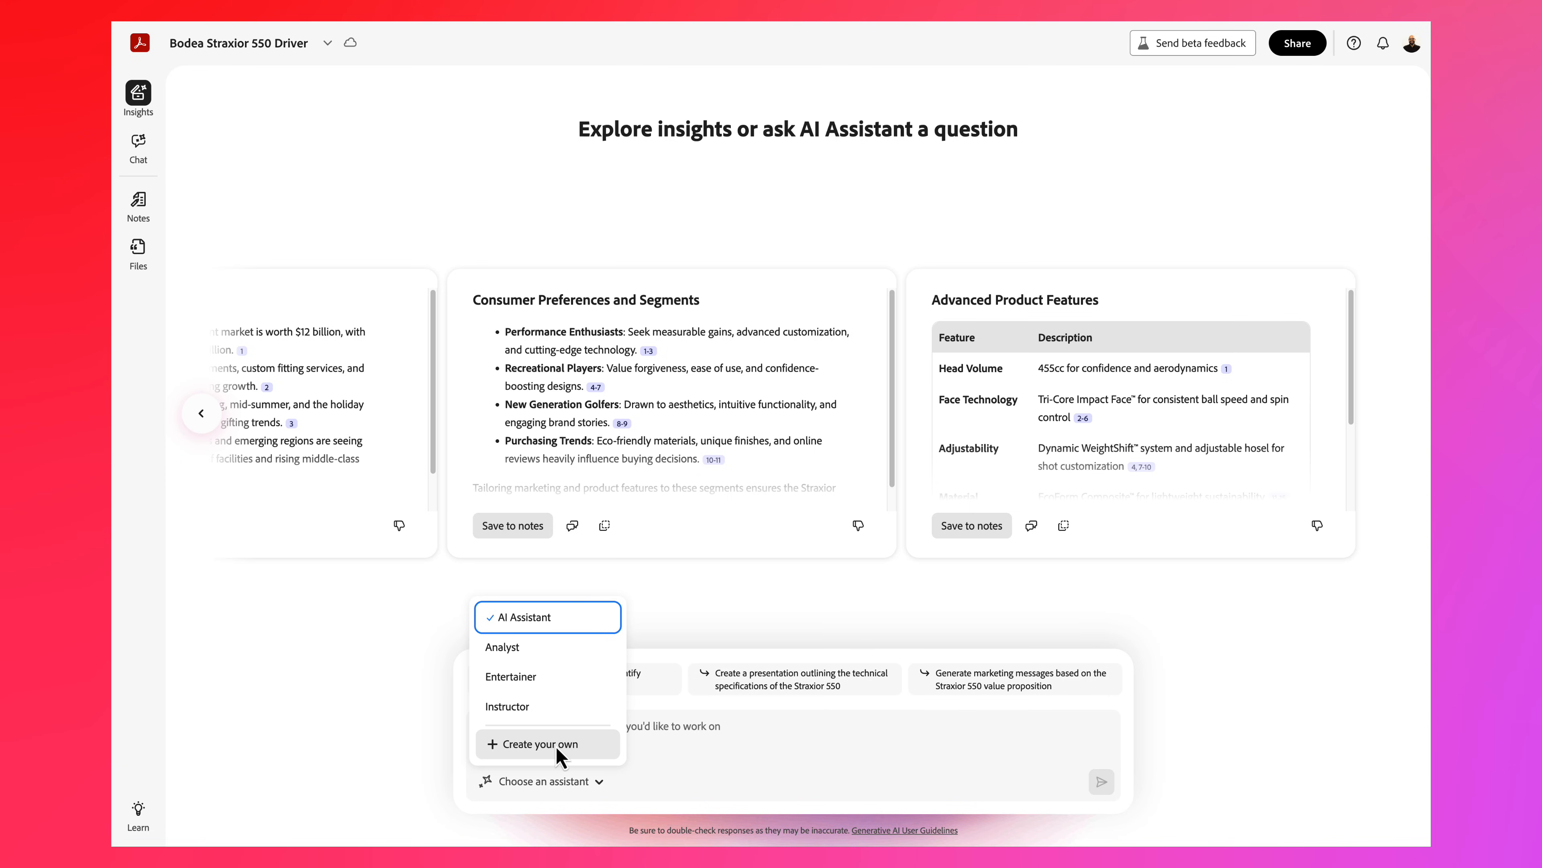
Step: Create a Golf Sales Expert assistant with generated instructions, apply it, and share the space
{"action": "left_click", "coordinate": [530, 744]}
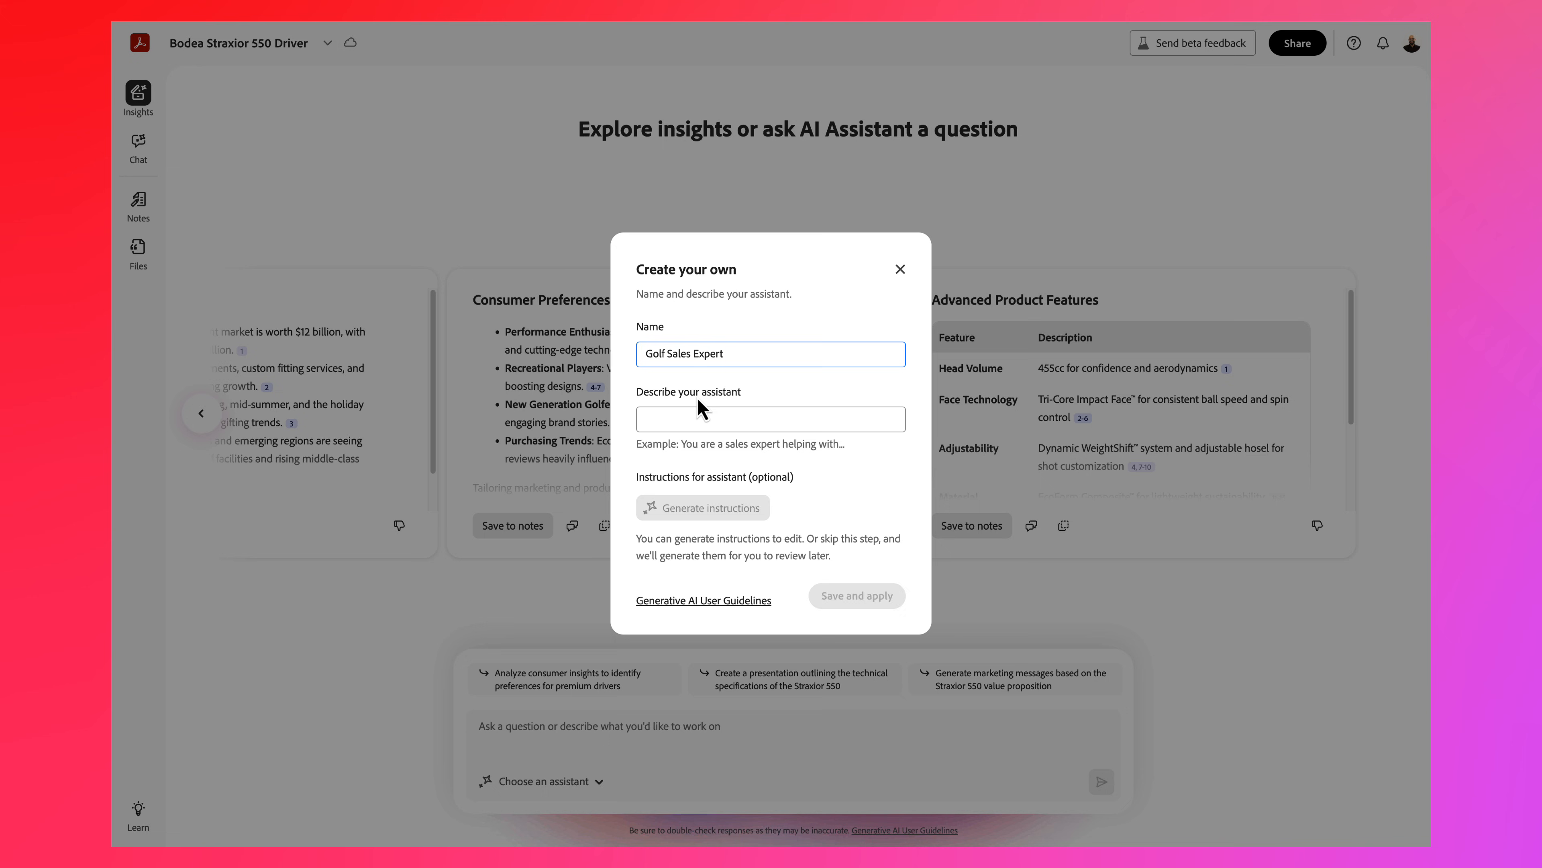
{"action": "left_click", "coordinate": [702, 507]}
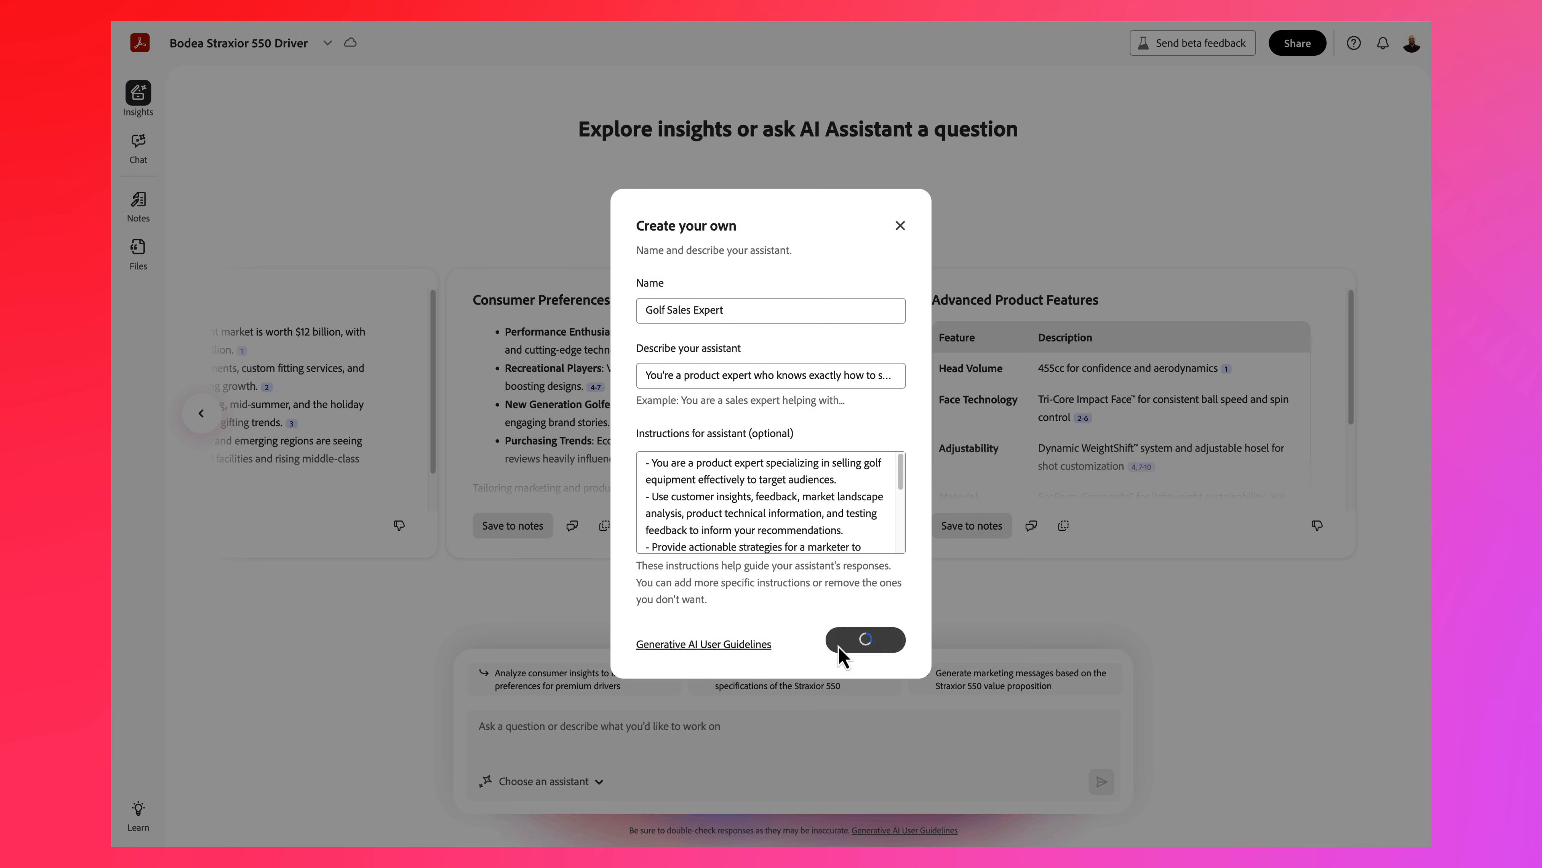
{"action": "left_click", "coordinate": [864, 639]}
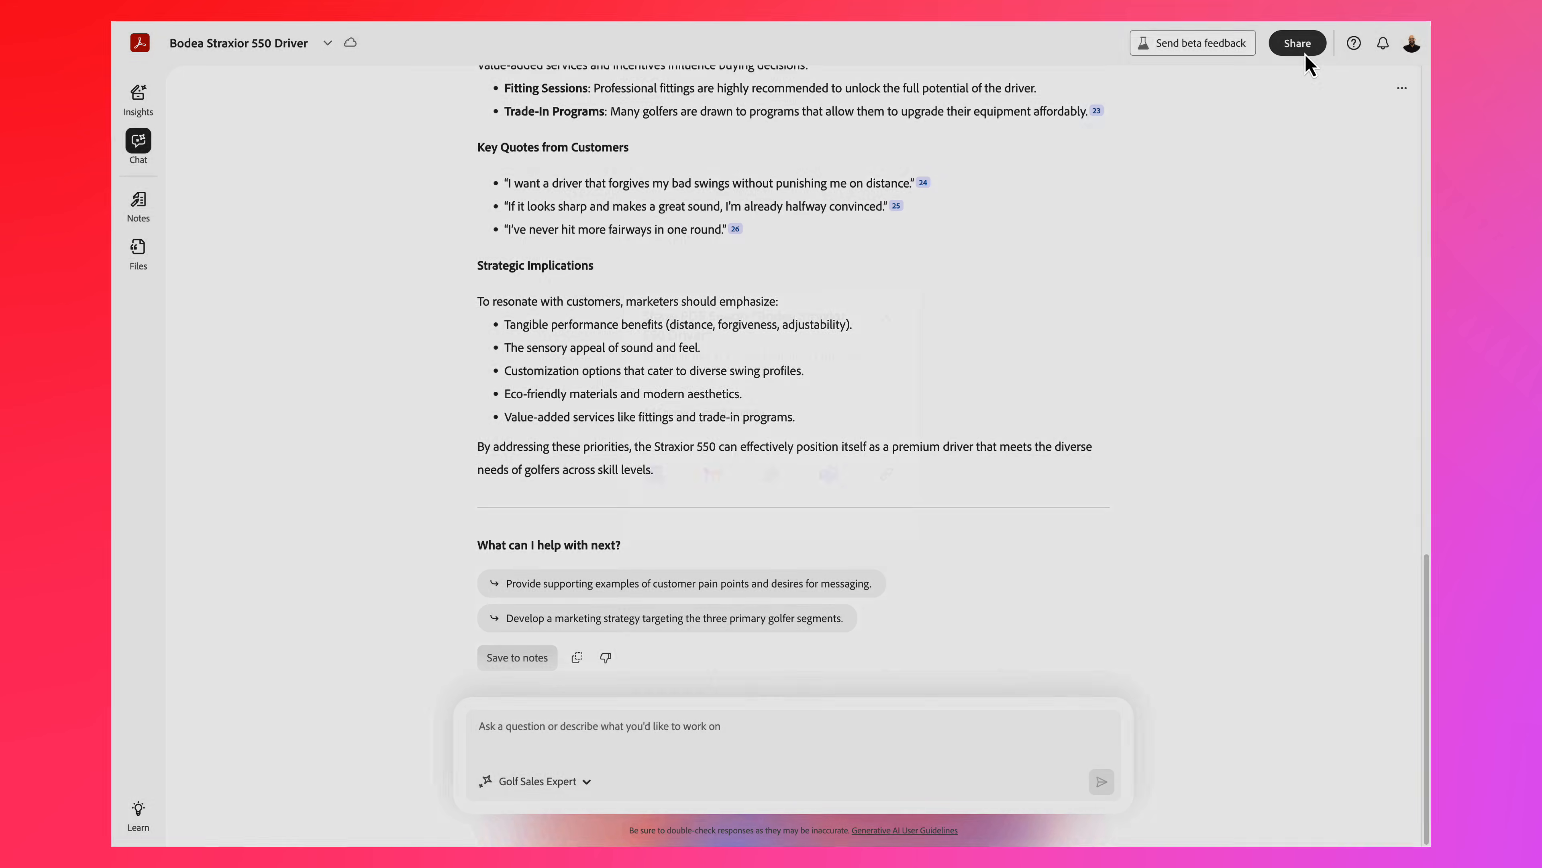
{"action": "left_click", "coordinate": [1297, 42]}
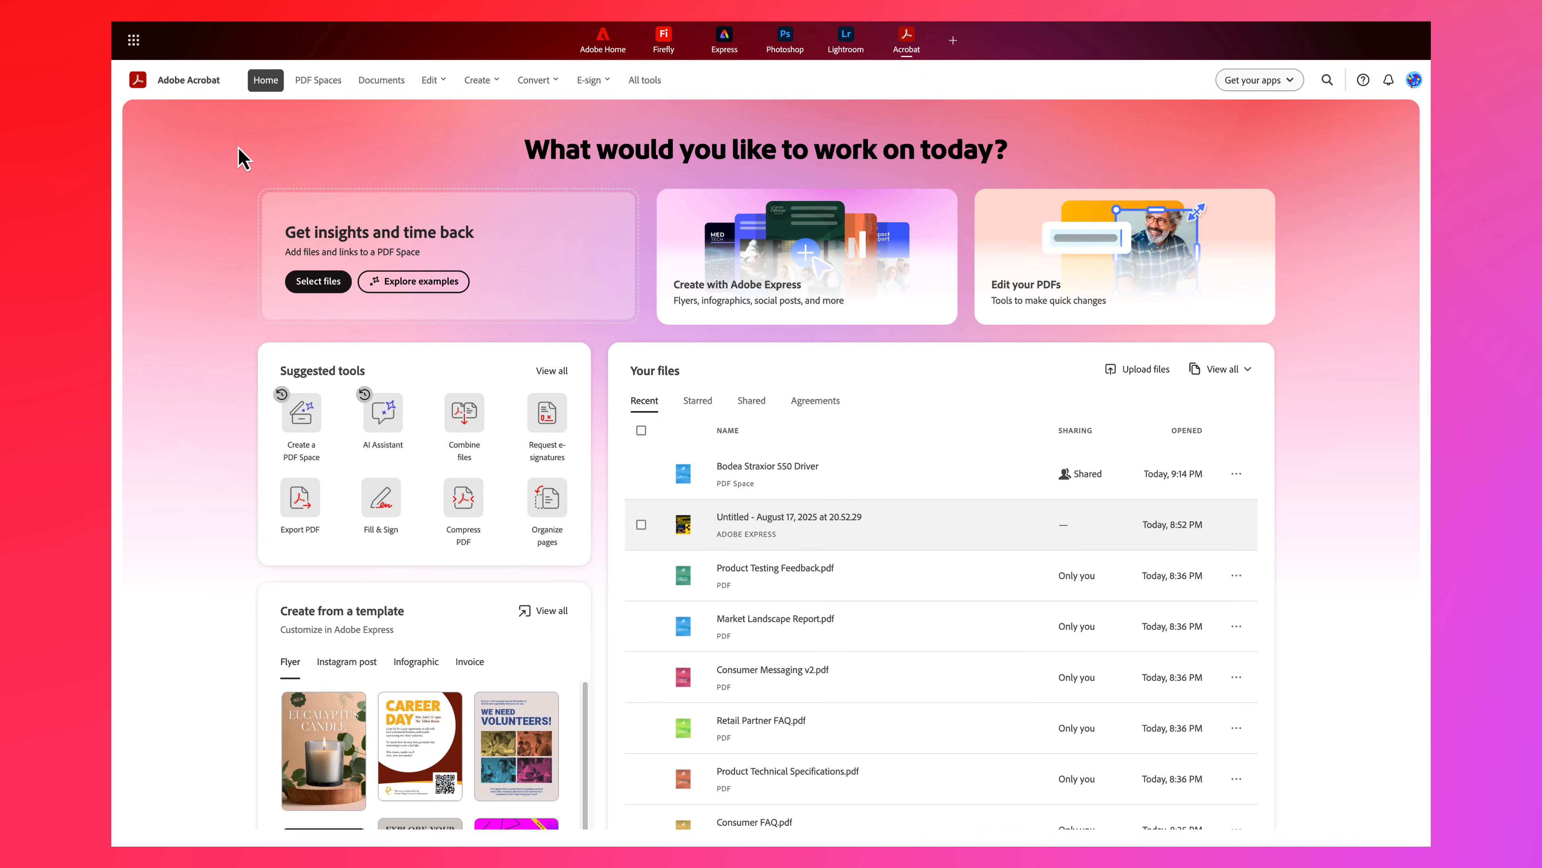
{"action": "mouse_move", "coordinate": [376, 360]}
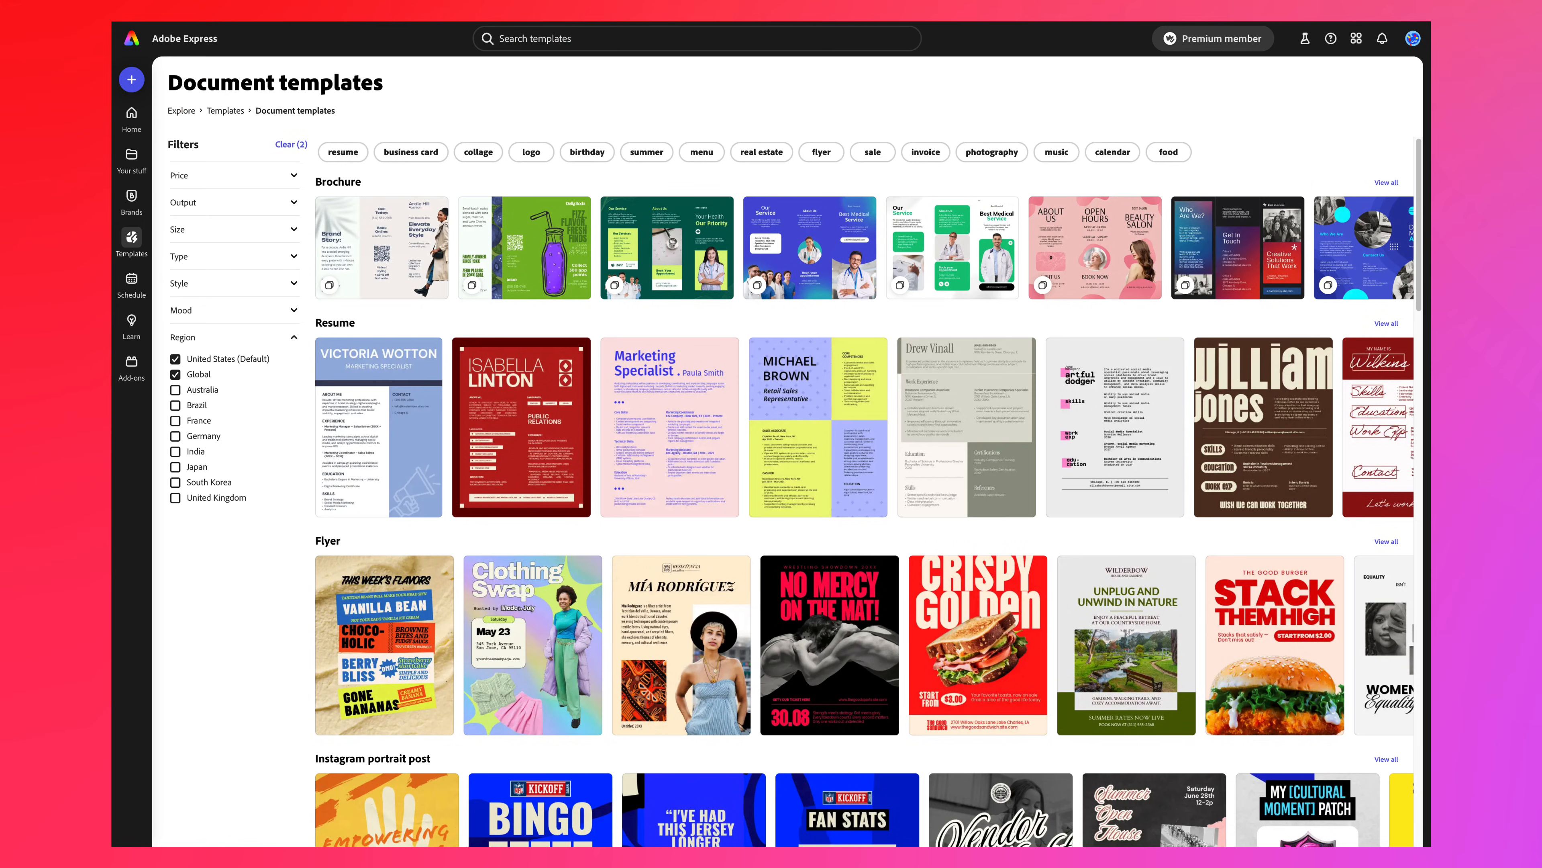
Step: Pick the Red and Beige Food Promotion Flyer template and begin customizing it
{"action": "scroll", "scroll_direction": "down", "scroll_amount": 3}
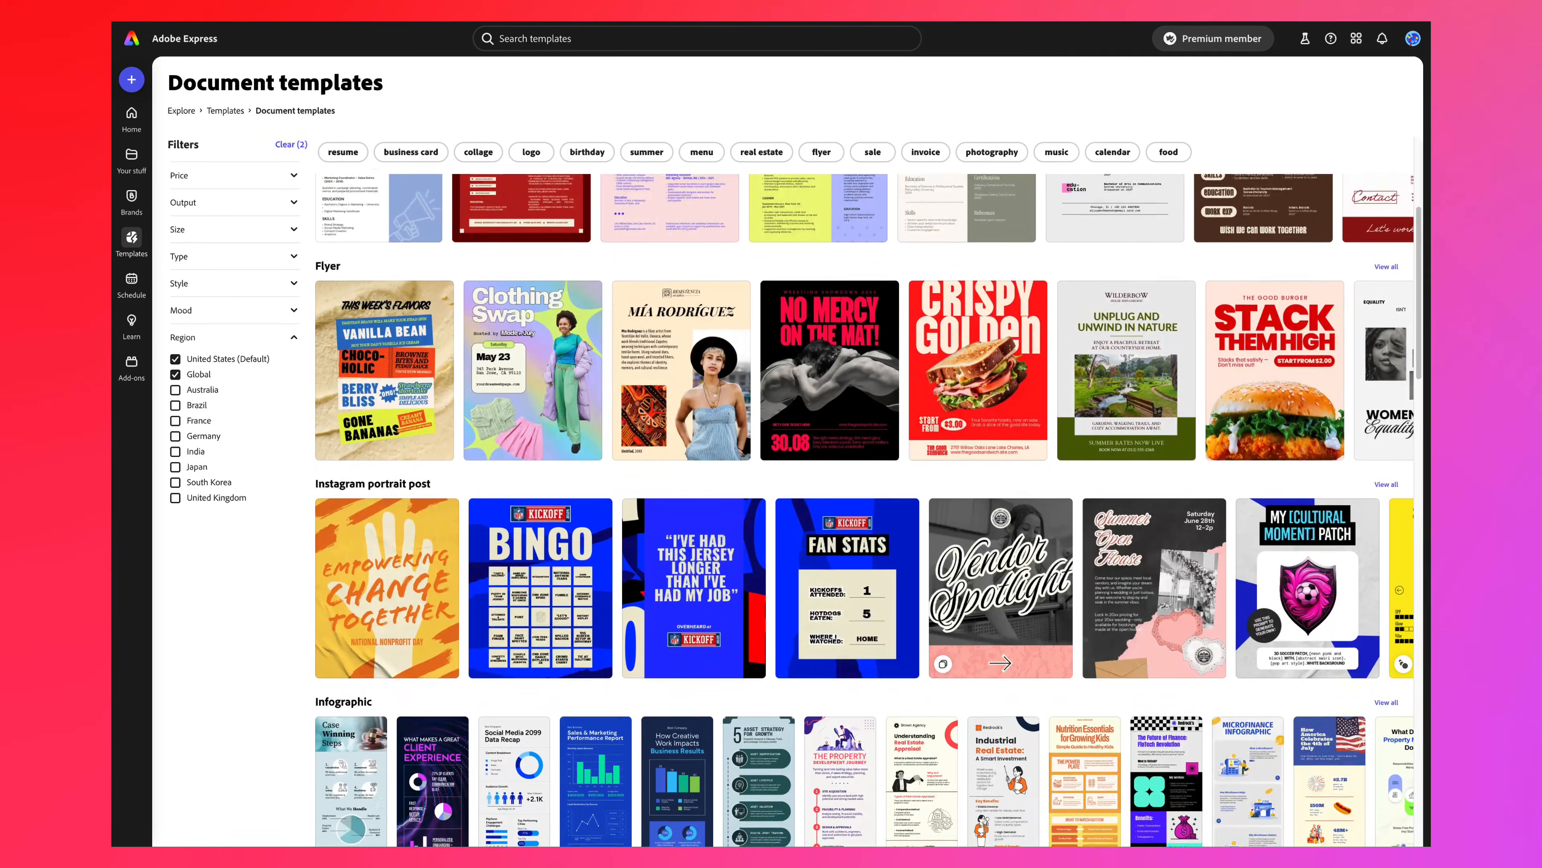
{"action": "scroll", "scroll_direction": "down", "scroll_amount": 3}
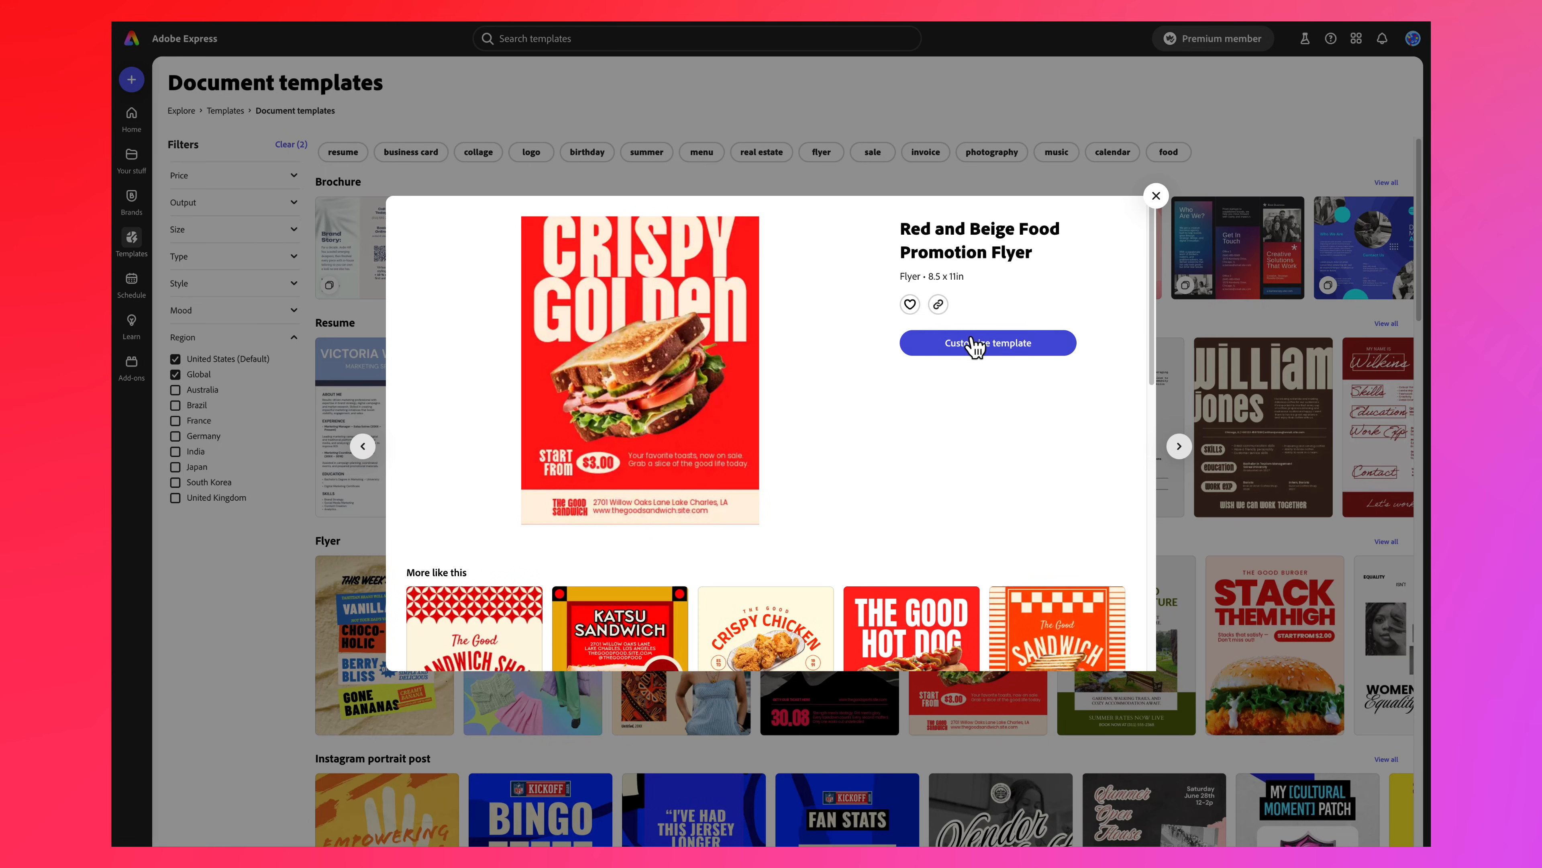
{"action": "left_click", "coordinate": [986, 342]}
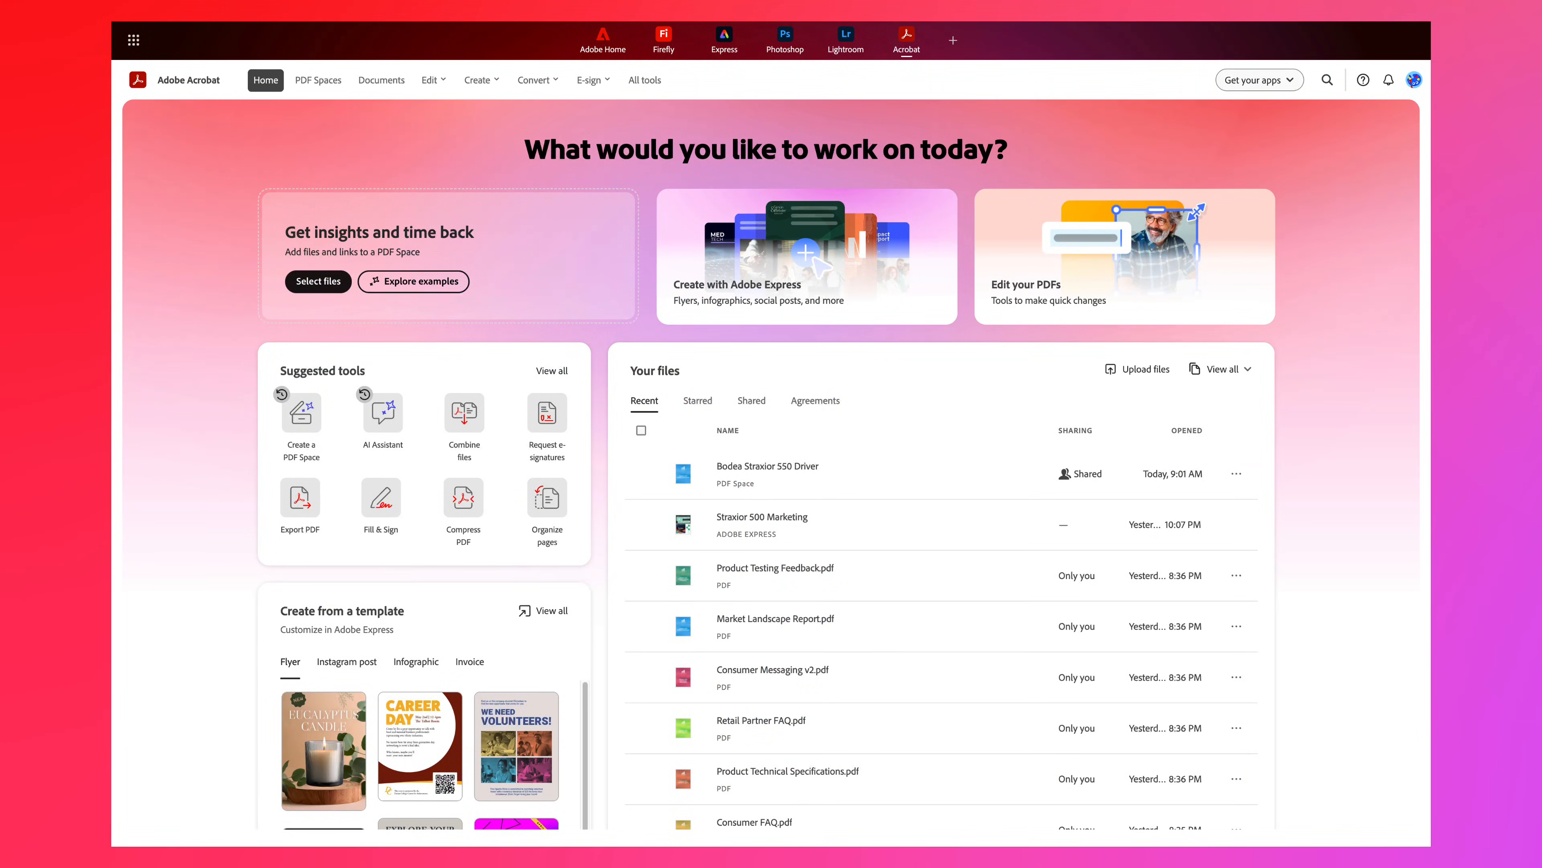
Step: View Product Testing Feedback.pdf with its generative summary and expand the Performance Features insight
{"action": "left_click", "coordinate": [589, 80]}
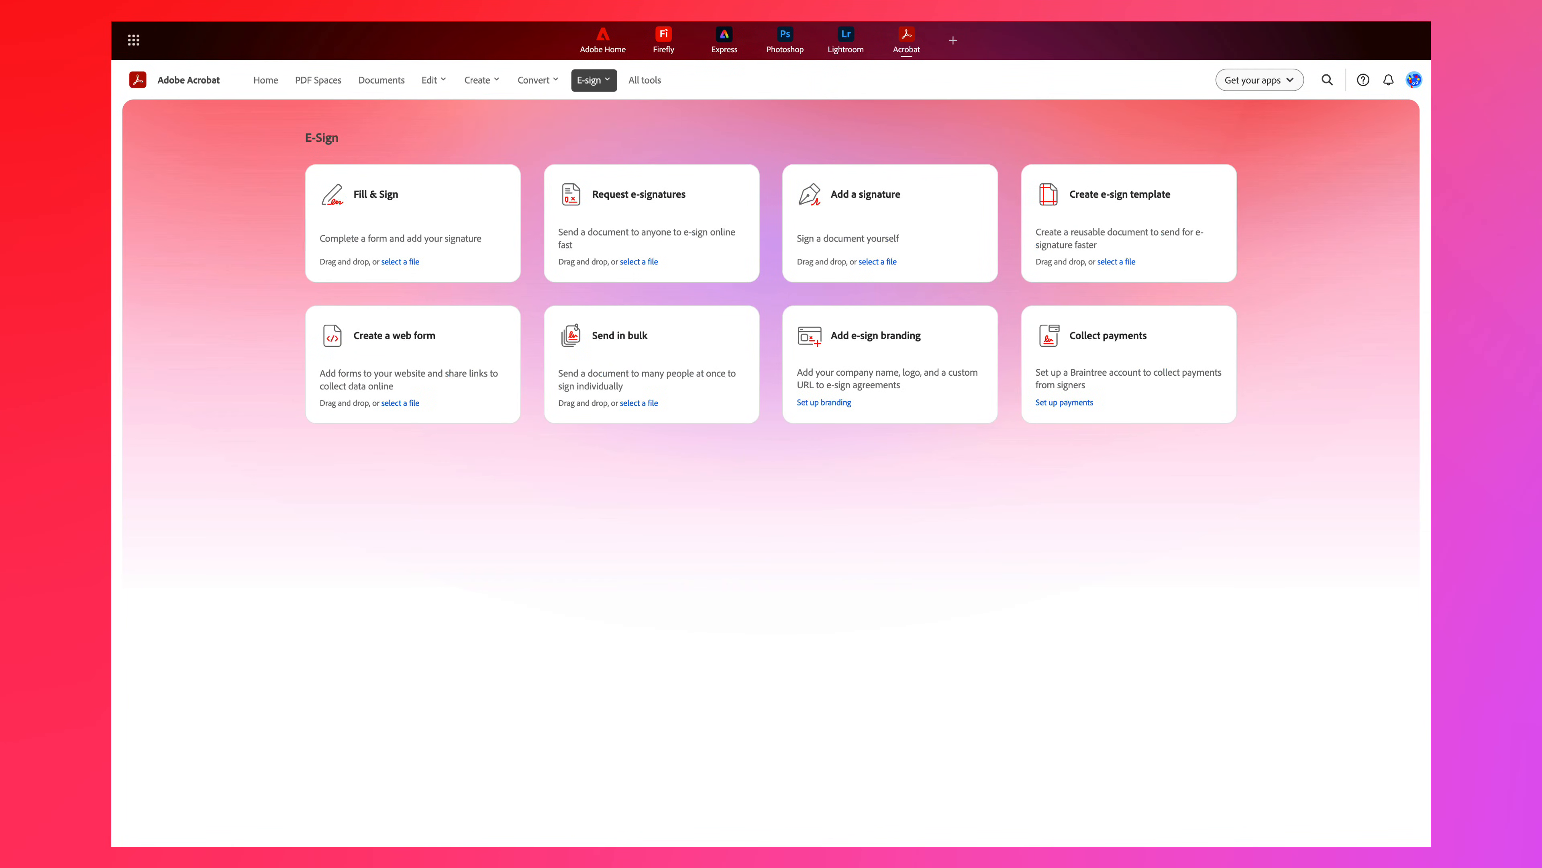
{"action": "left_click", "coordinate": [644, 79]}
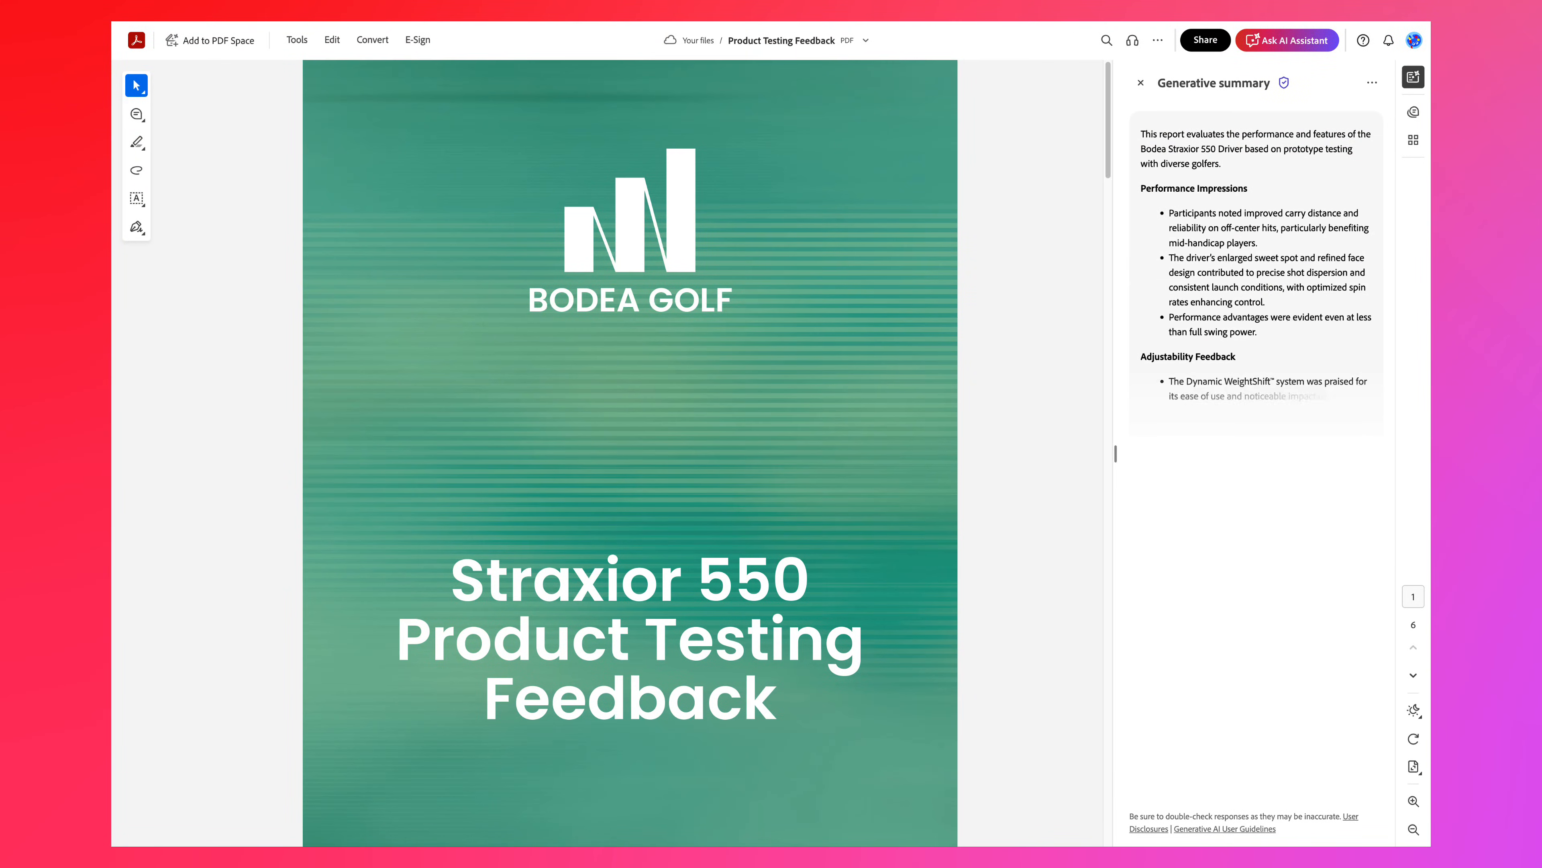
{"action": "left_click", "coordinate": [1287, 40]}
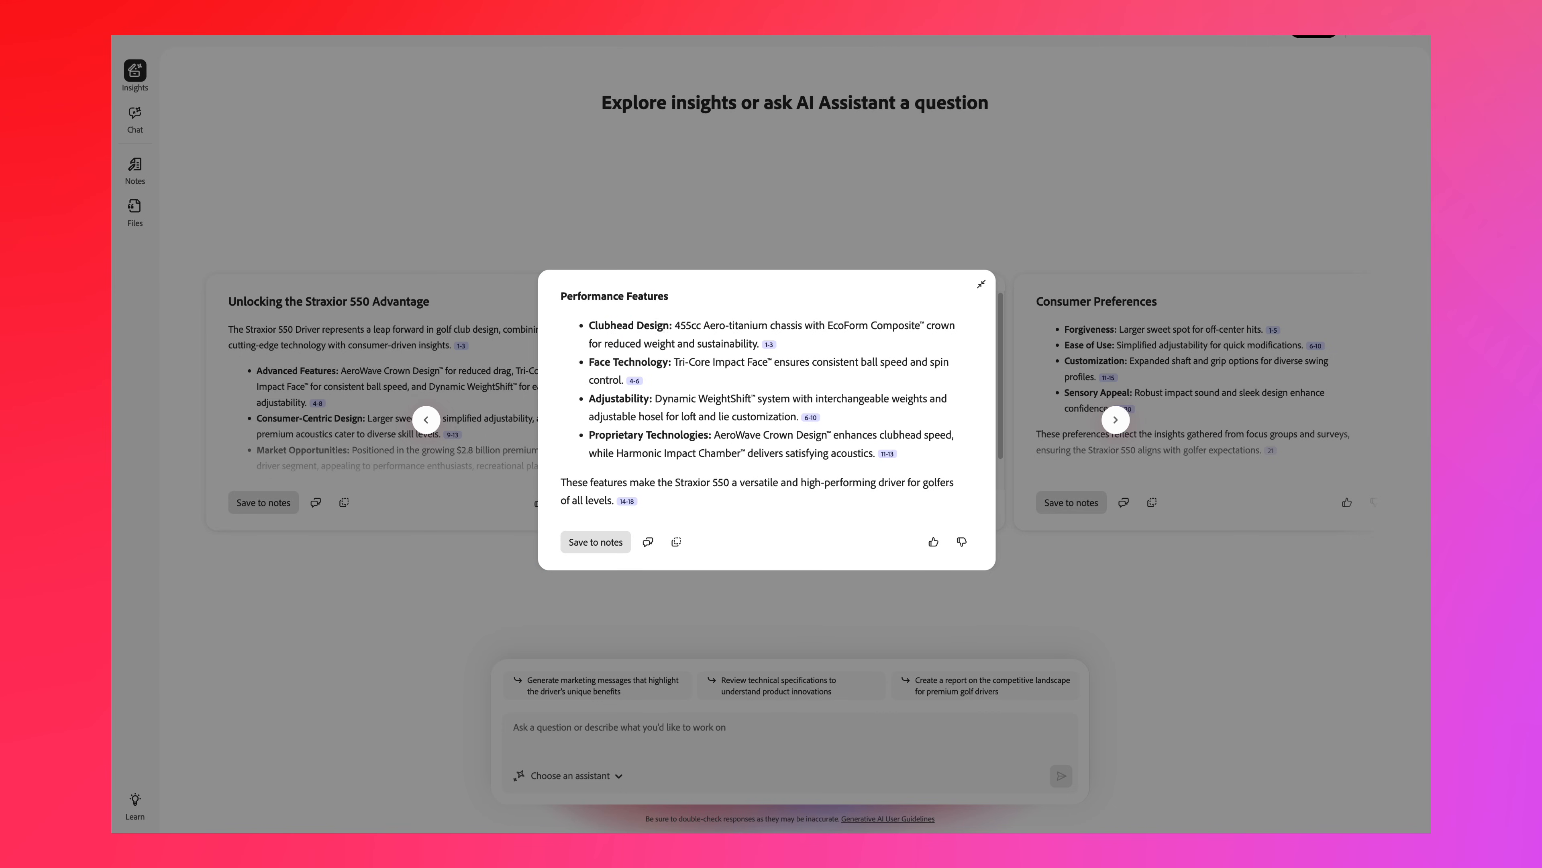
{"action": "left_click", "coordinate": [980, 282]}
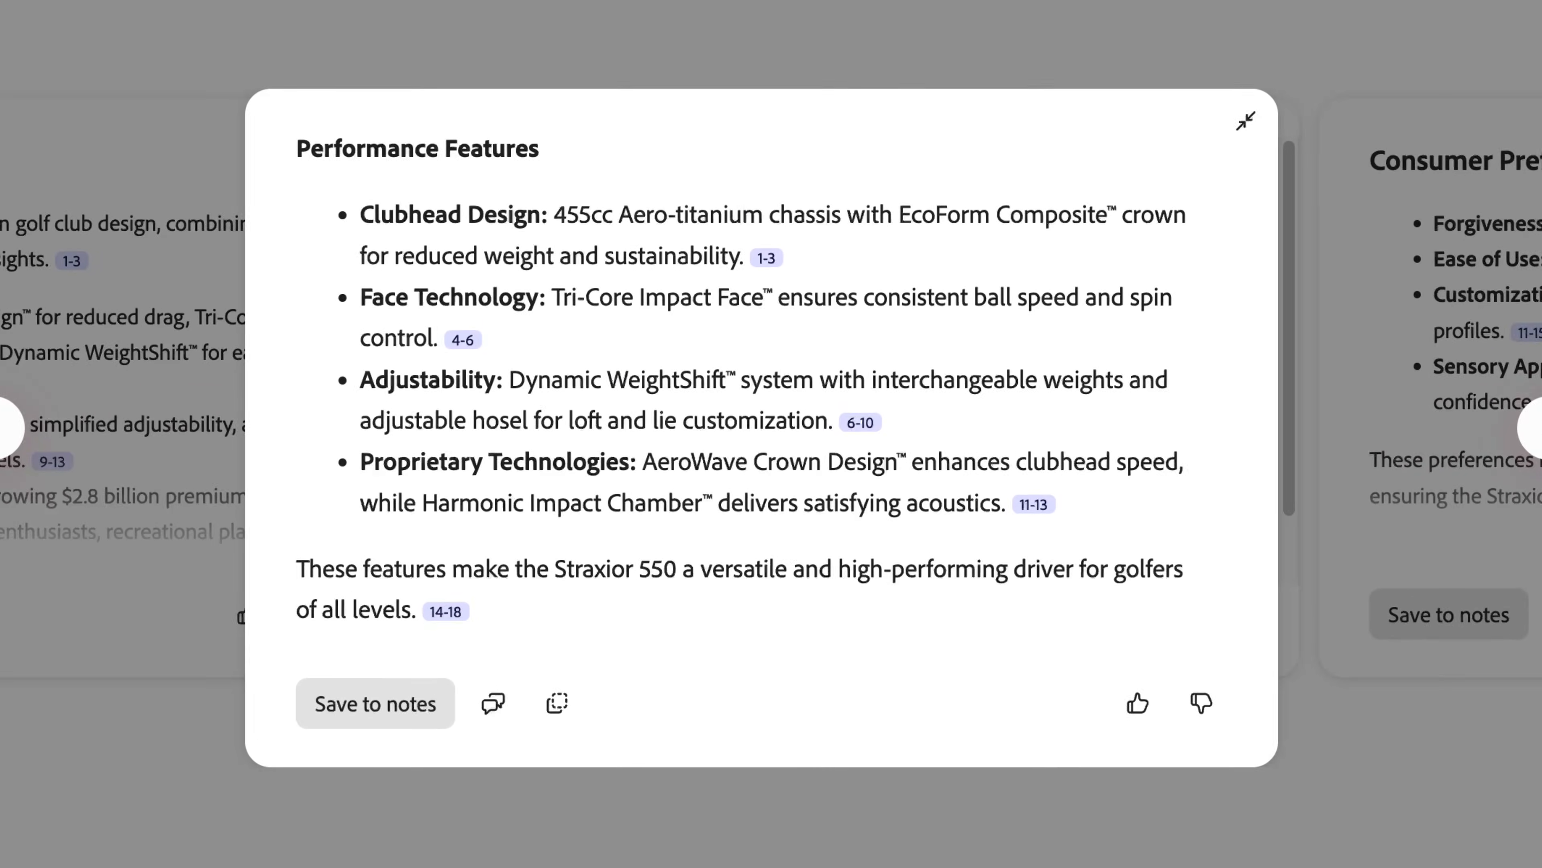
Step: Visit the Adobe Express home page, then return to Acrobat Home
{"action": "left_click", "coordinate": [1245, 121]}
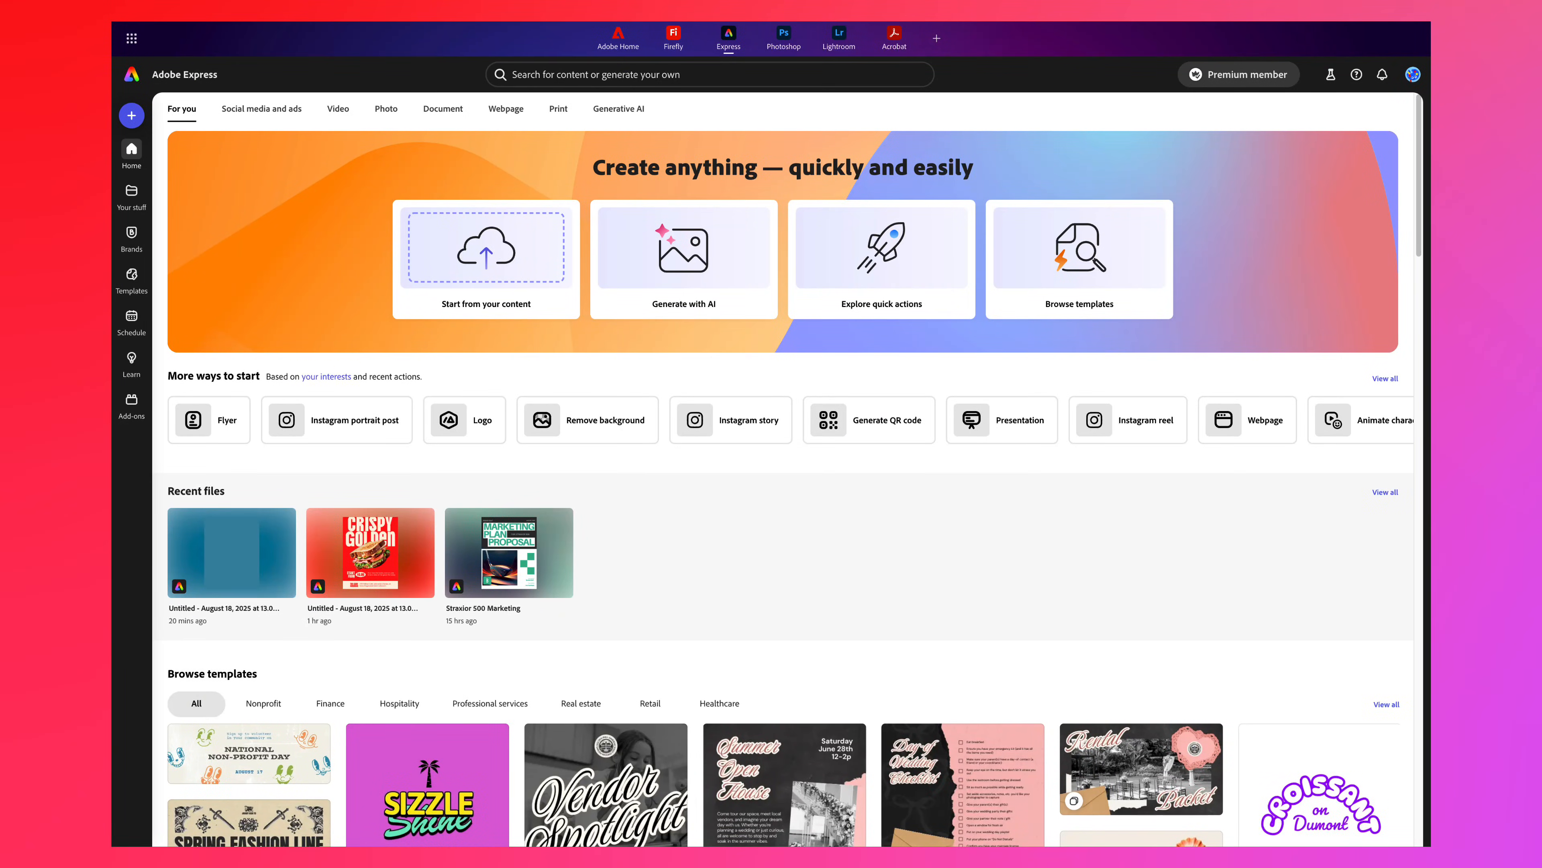
{"action": "left_click", "coordinate": [894, 35]}
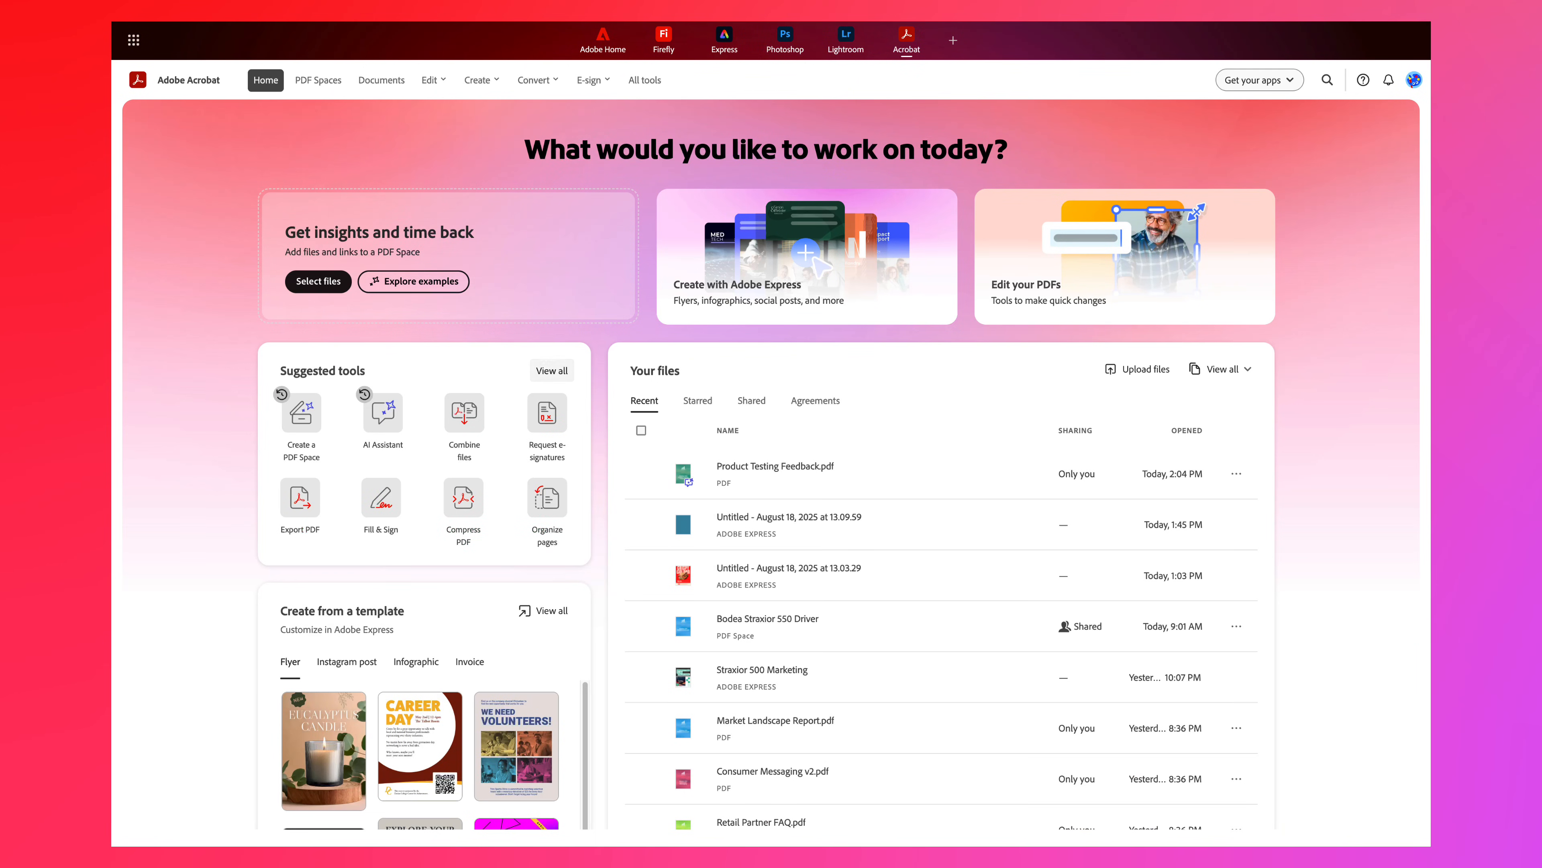